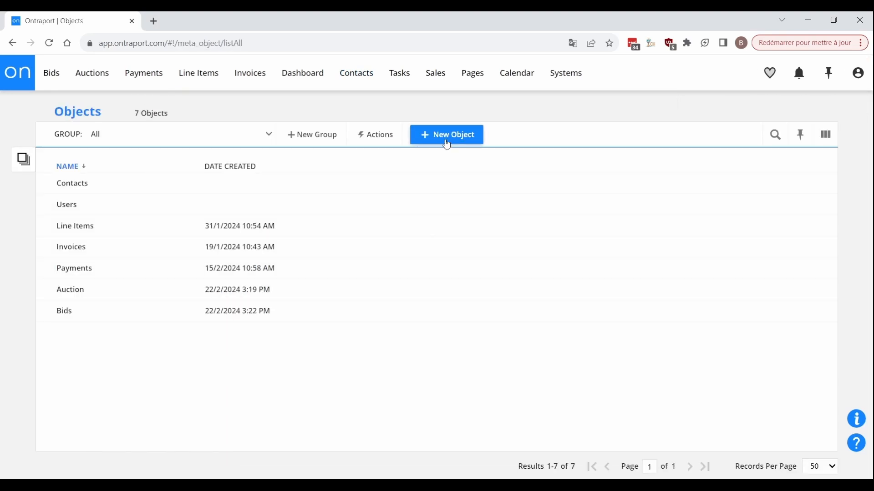
Define a Products object and save its Name, Cost price, Available Inventory and Update Inventory fields
{"action": "left_click", "coordinate": [446, 134]}
{"action": "type", "text": "Products"}
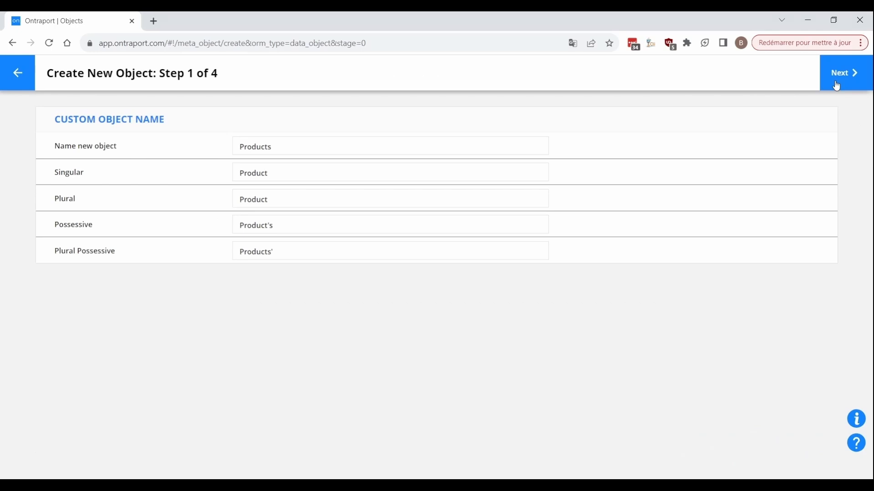
{"action": "left_click", "coordinate": [843, 72]}
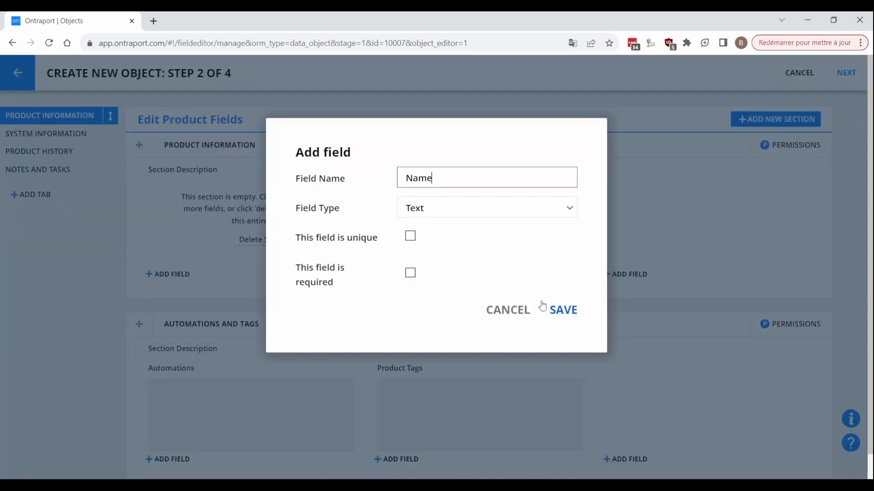
{"action": "left_click", "coordinate": [563, 310]}
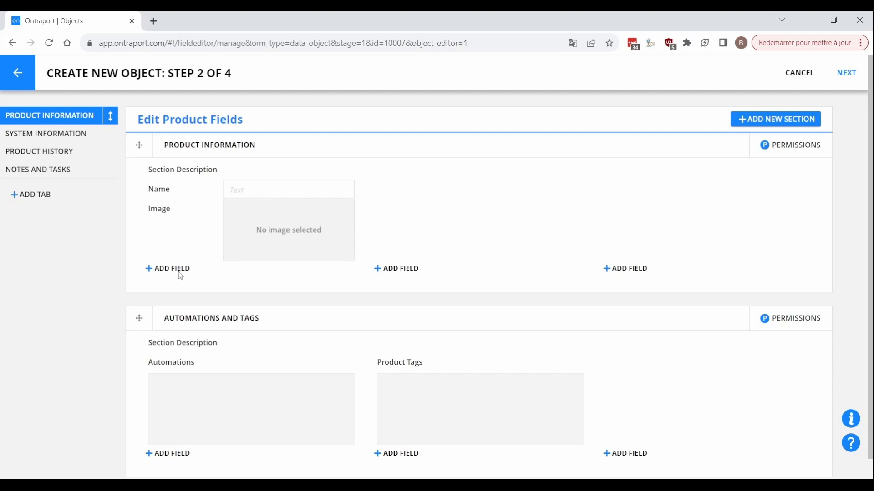
{"action": "left_click", "coordinate": [172, 268]}
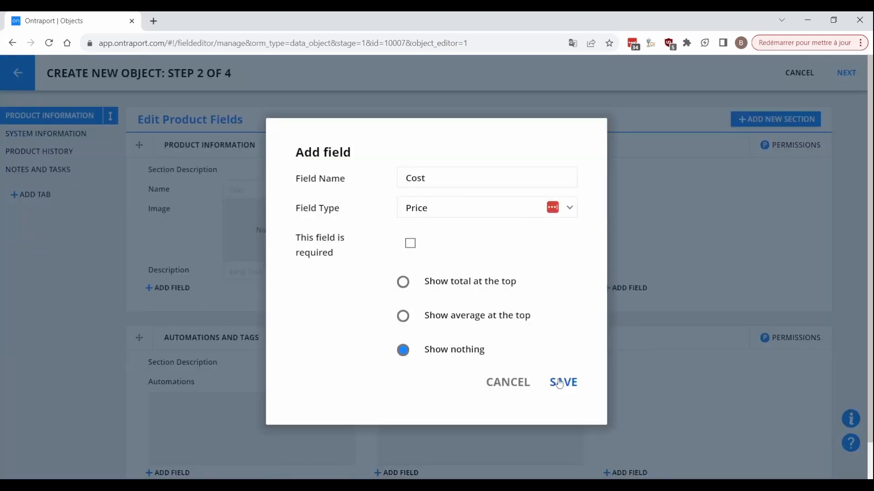
{"action": "left_click", "coordinate": [563, 383]}
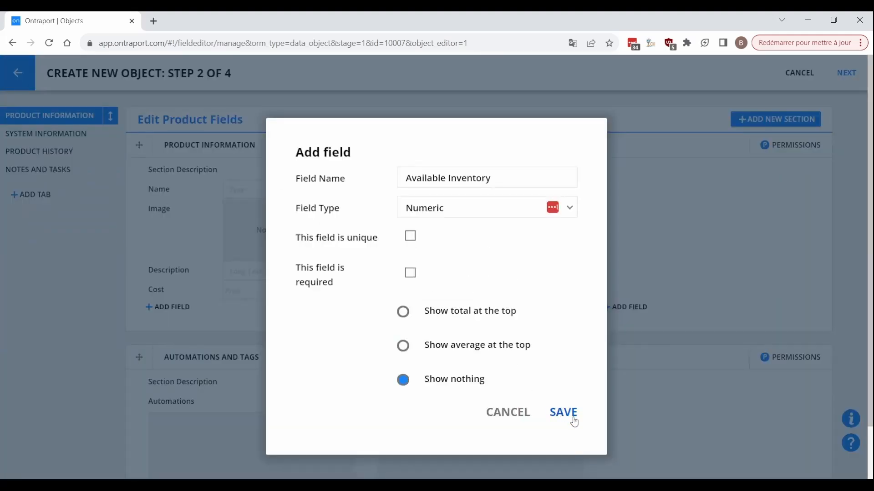
{"action": "left_click", "coordinate": [563, 412]}
{"action": "type", "text": "Updat"}
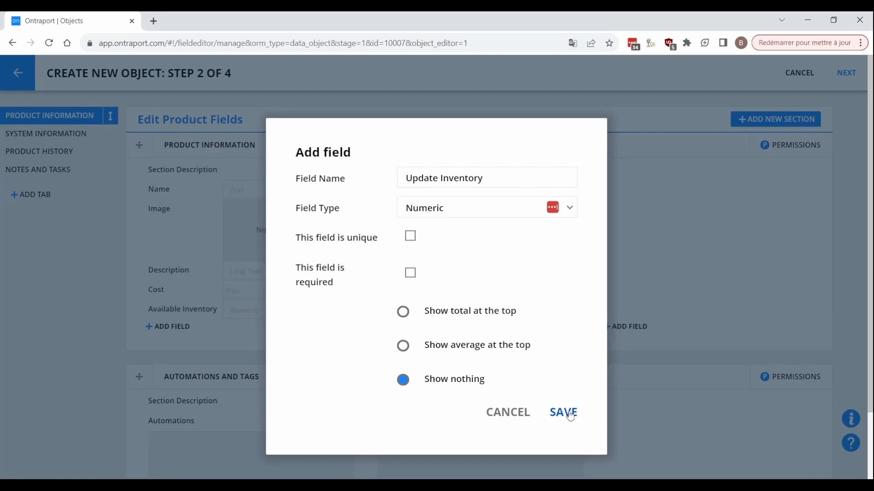
{"action": "left_click", "coordinate": [563, 412]}
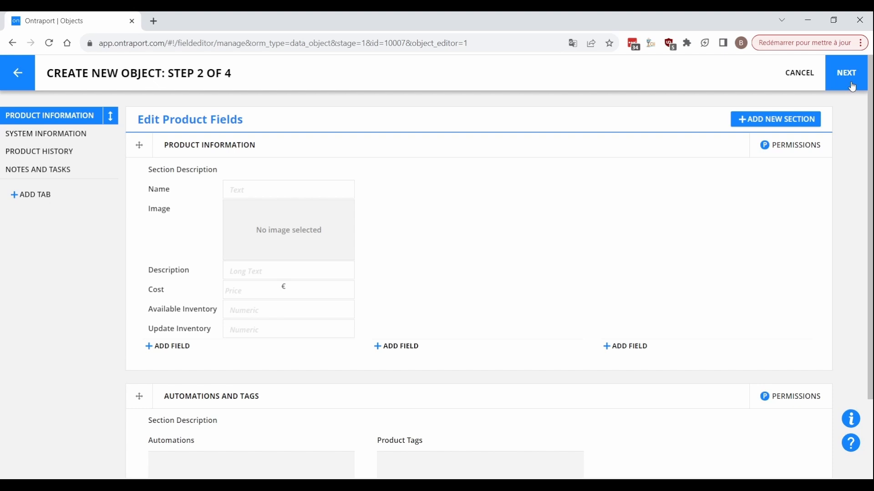
Finish the Products fields and save edited options for the Line Item Status field
{"action": "left_click", "coordinate": [846, 72]}
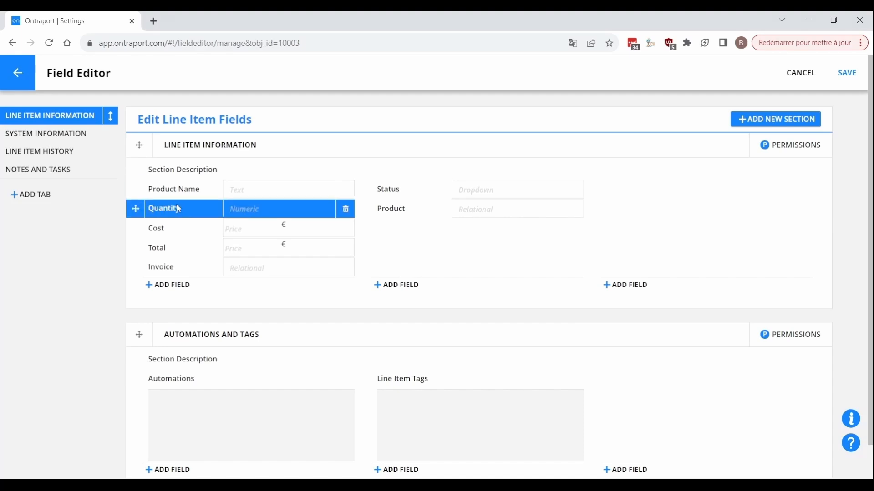
{"action": "left_click", "coordinate": [157, 247]}
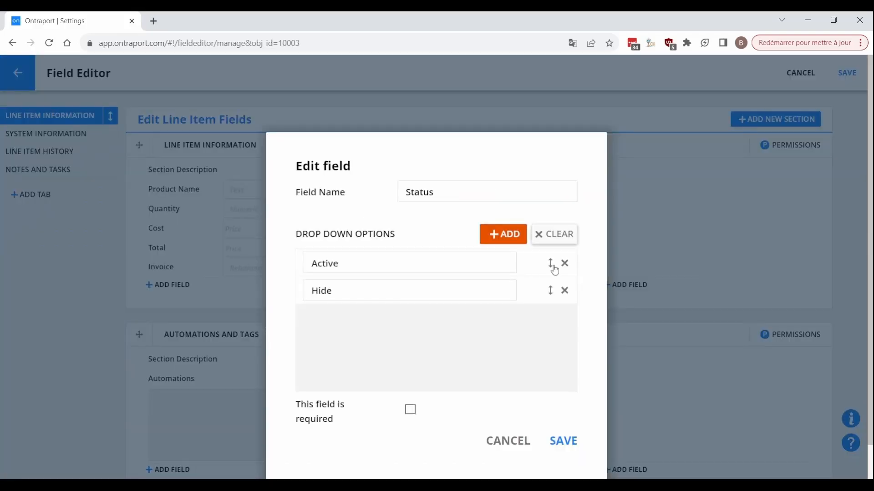
{"action": "left_click", "coordinate": [563, 441]}
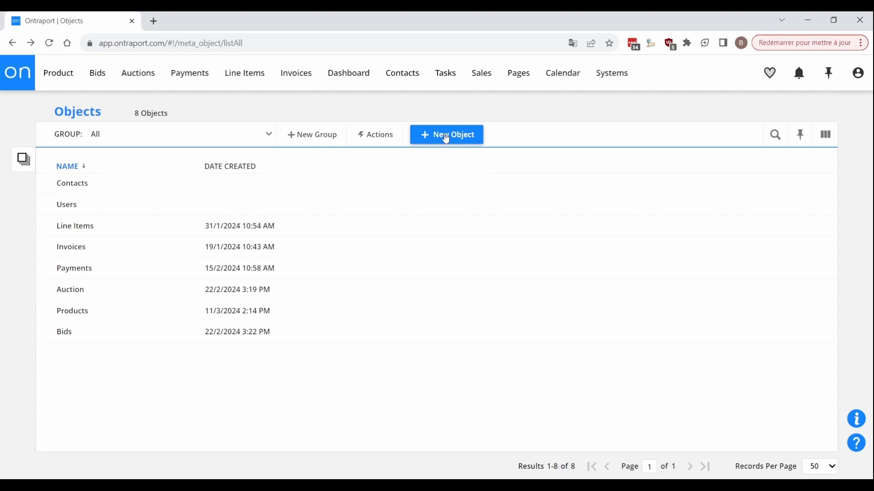
Create a Cart object with a Draft/Paid Status and a Total rollup of Active line items
{"action": "left_click", "coordinate": [446, 134]}
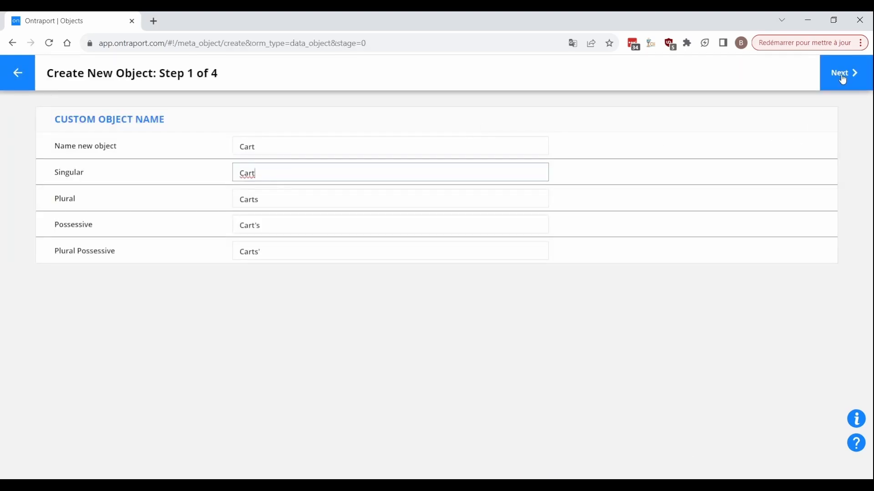
{"action": "left_click", "coordinate": [841, 72]}
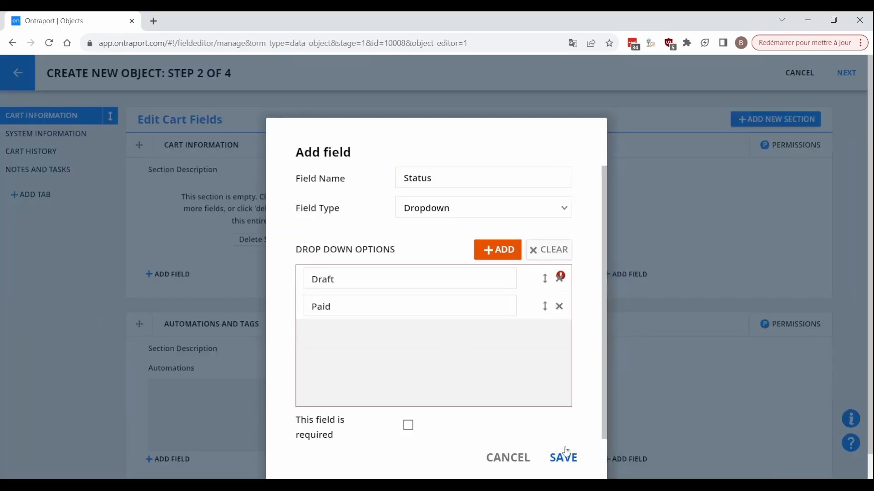
{"action": "left_click", "coordinate": [563, 458]}
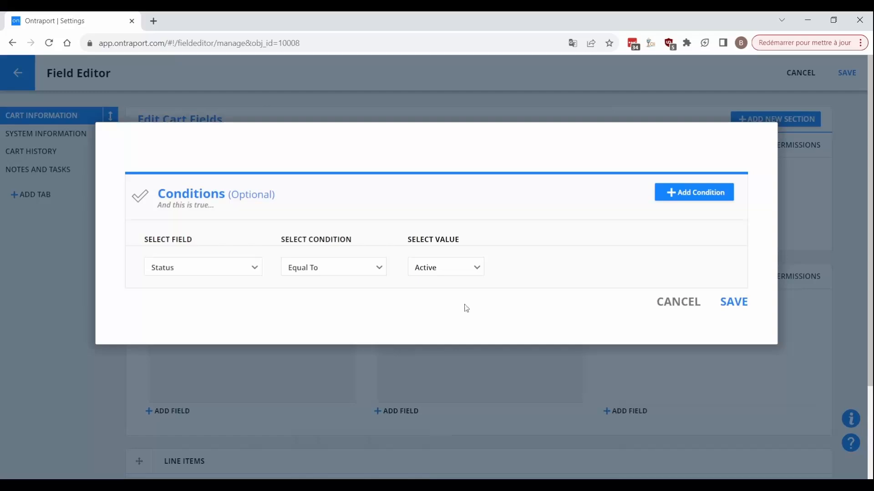
{"action": "left_click", "coordinate": [733, 302]}
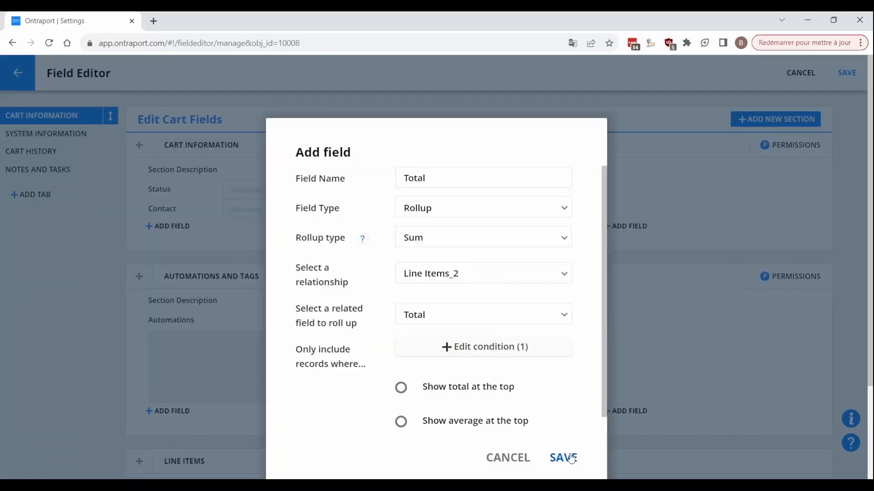
{"action": "left_click", "coordinate": [561, 457]}
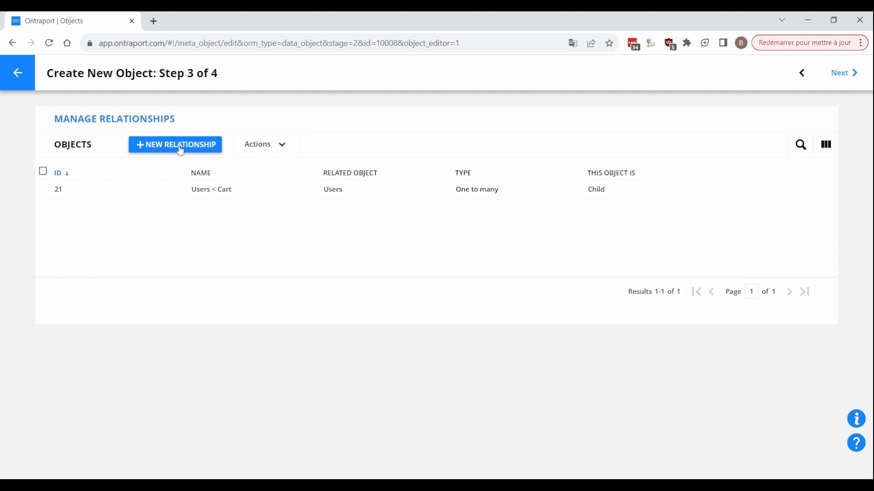
Add a one-to-many Products-to-Line Items relationship and a one-to-one Cart-to-Contact relationship
{"action": "left_click", "coordinate": [174, 144]}
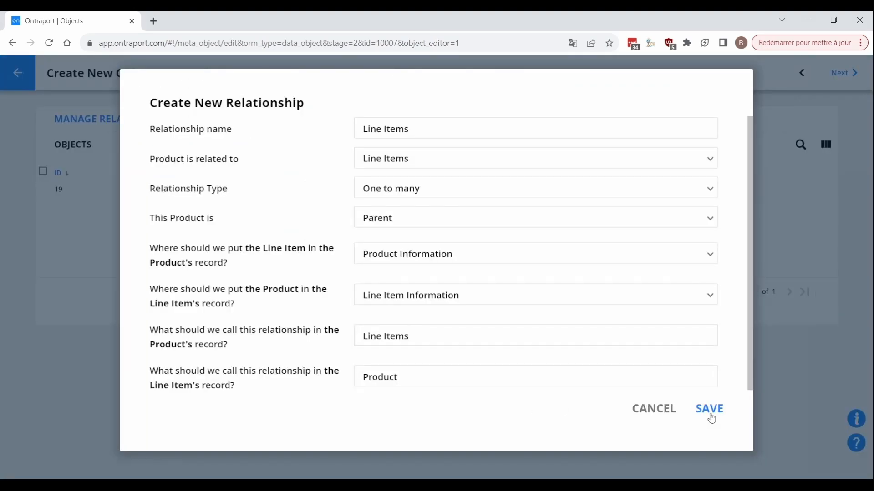
{"action": "mouse_move", "coordinate": [708, 412]}
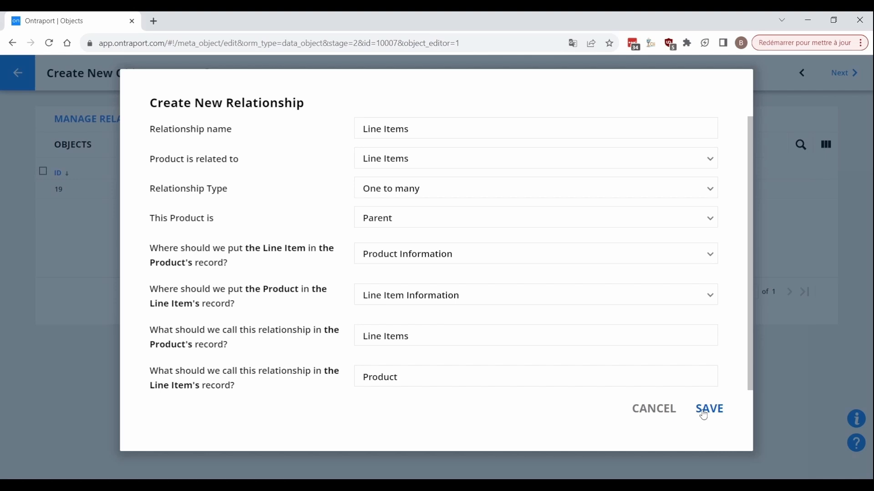
{"action": "left_click", "coordinate": [708, 409]}
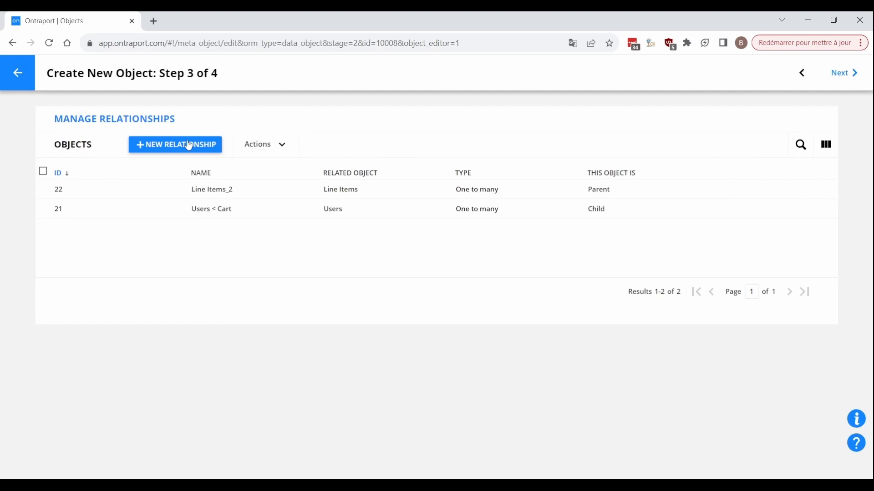
{"action": "left_click", "coordinate": [174, 144]}
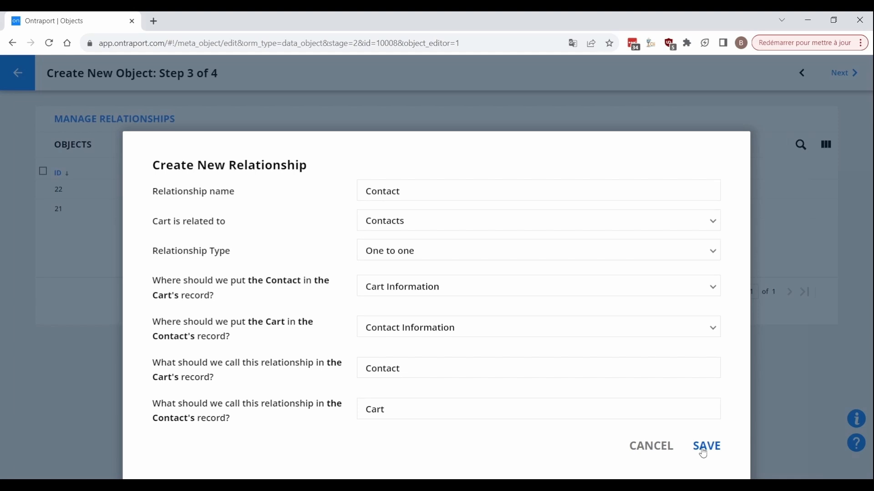
{"action": "left_click", "coordinate": [706, 445]}
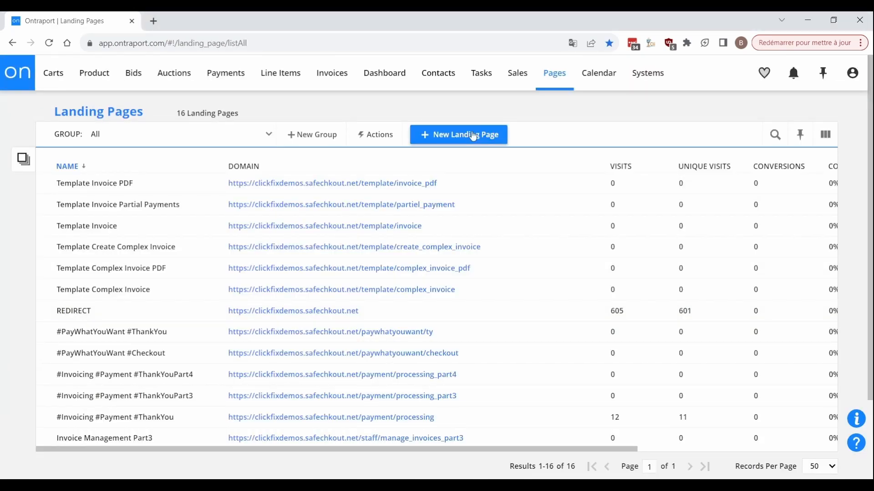
Build a Product form on the new page with Name, Image, Description, Cost and Available Inventory
{"action": "left_click", "coordinate": [458, 134]}
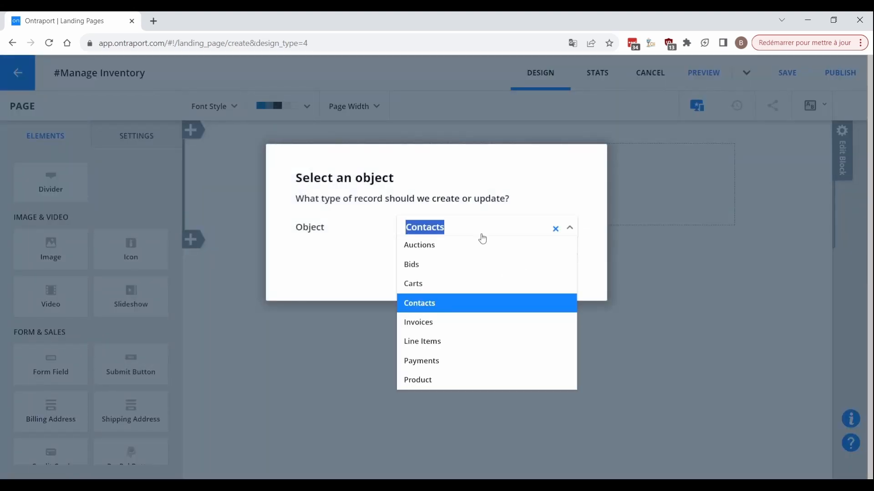
{"action": "left_click", "coordinate": [417, 380]}
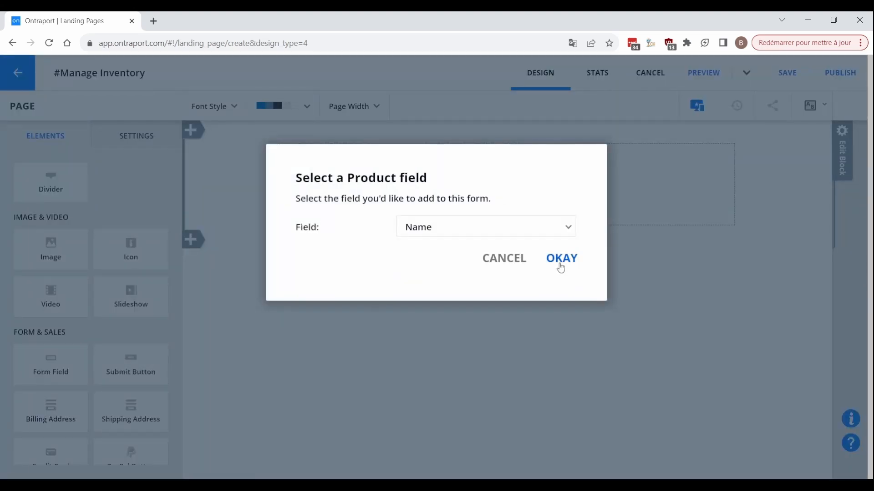
{"action": "left_click", "coordinate": [484, 226]}
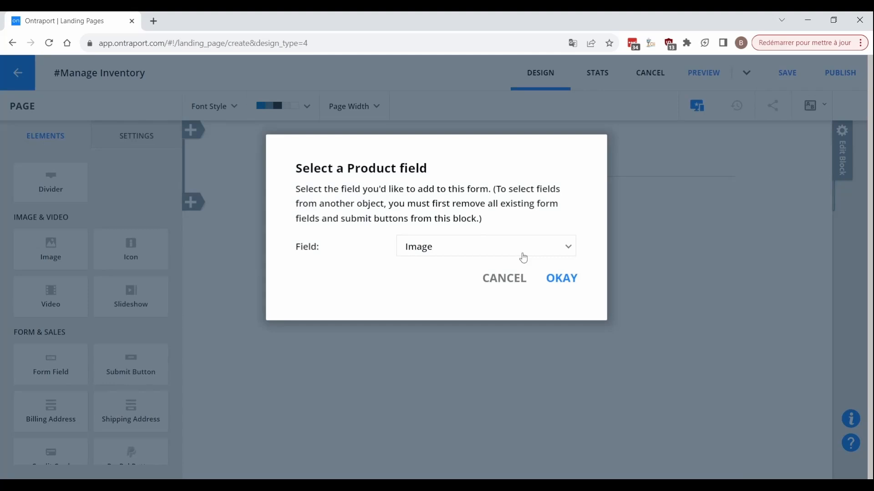
{"action": "left_click", "coordinate": [484, 246]}
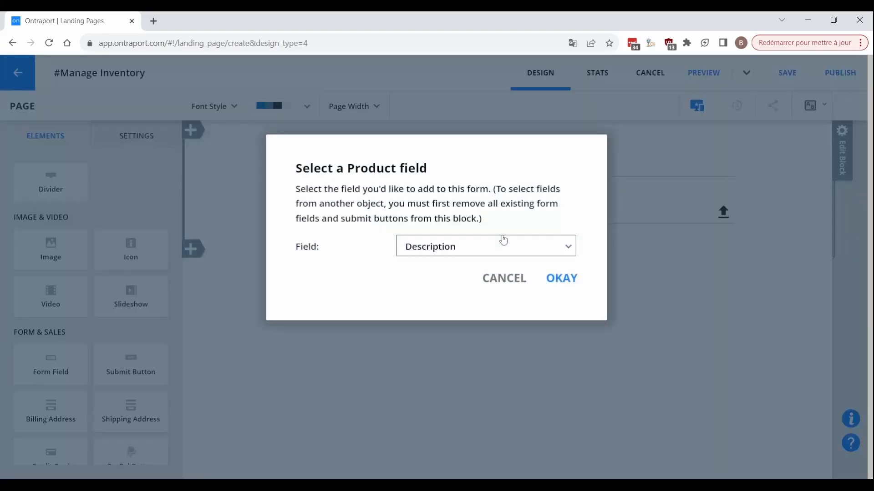
{"action": "left_click", "coordinate": [561, 278]}
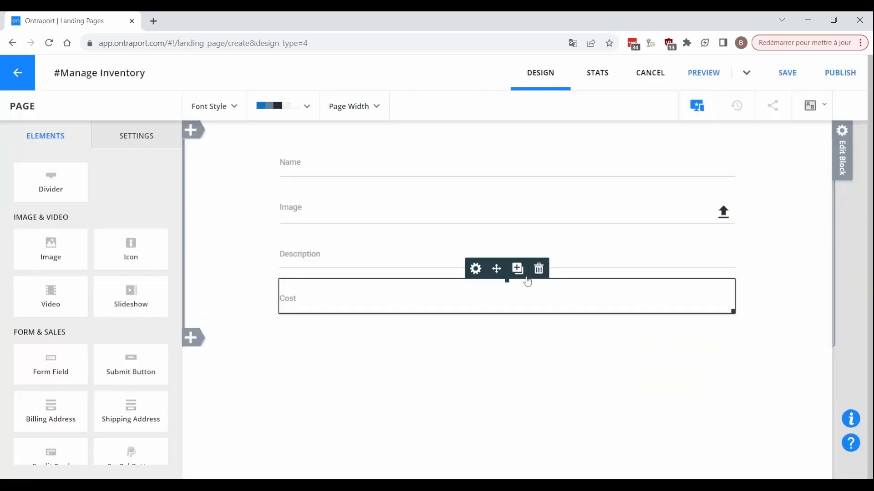
{"action": "left_click", "coordinate": [517, 269]}
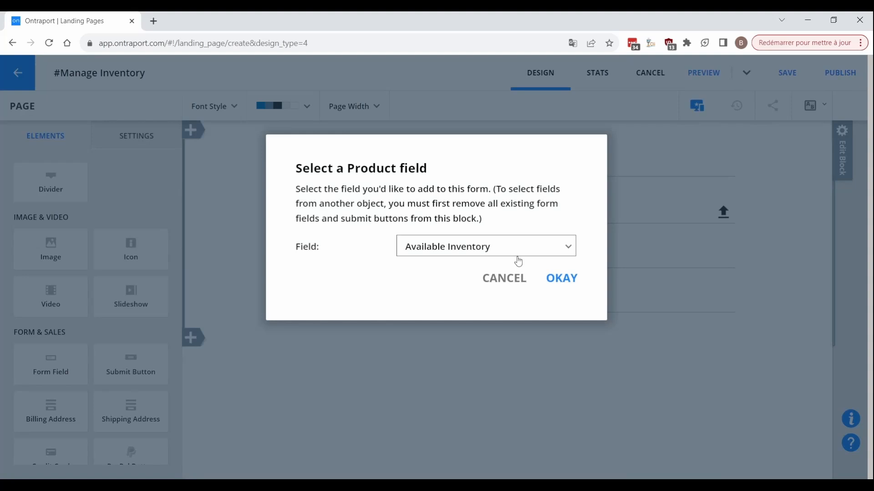
{"action": "left_click", "coordinate": [561, 278]}
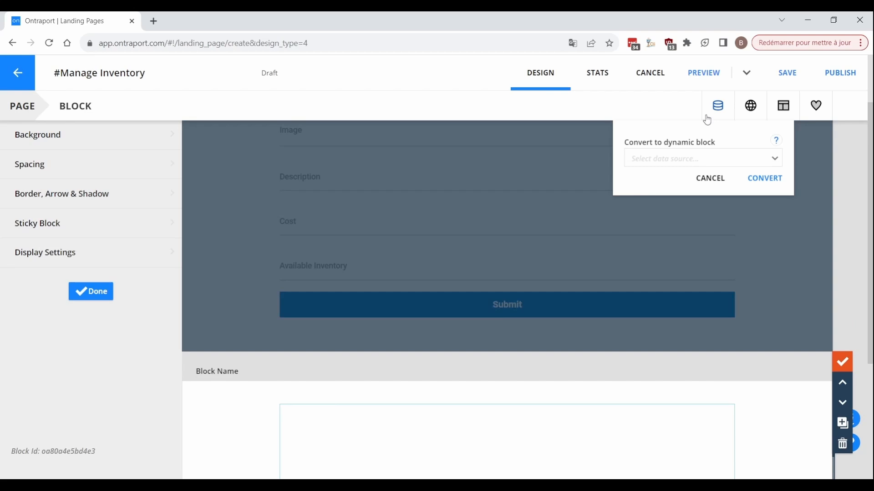
Make the form a Products dynamic block, save its custom-URL form settings, and re-publish
{"action": "left_click", "coordinate": [701, 159]}
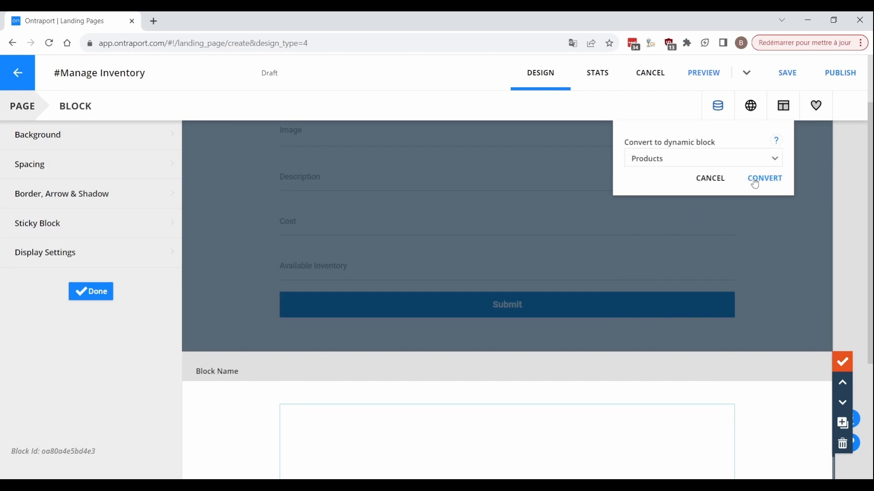
{"action": "left_click", "coordinate": [765, 178]}
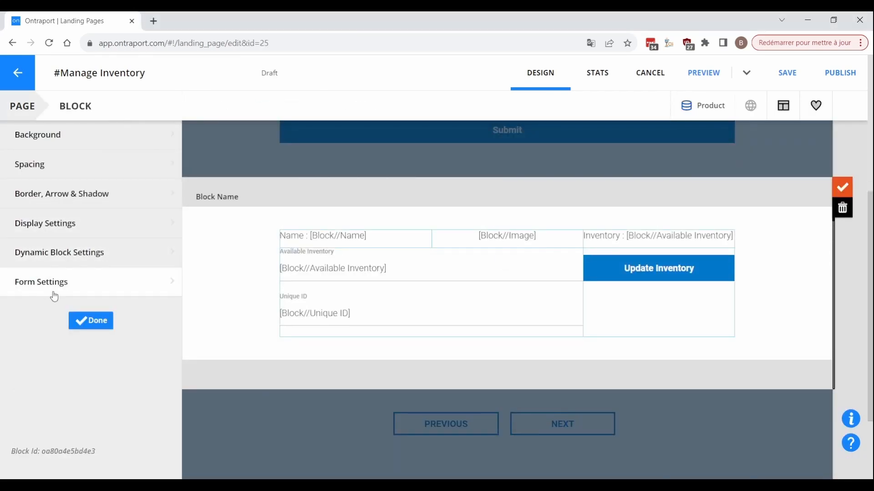
{"action": "left_click", "coordinate": [40, 281]}
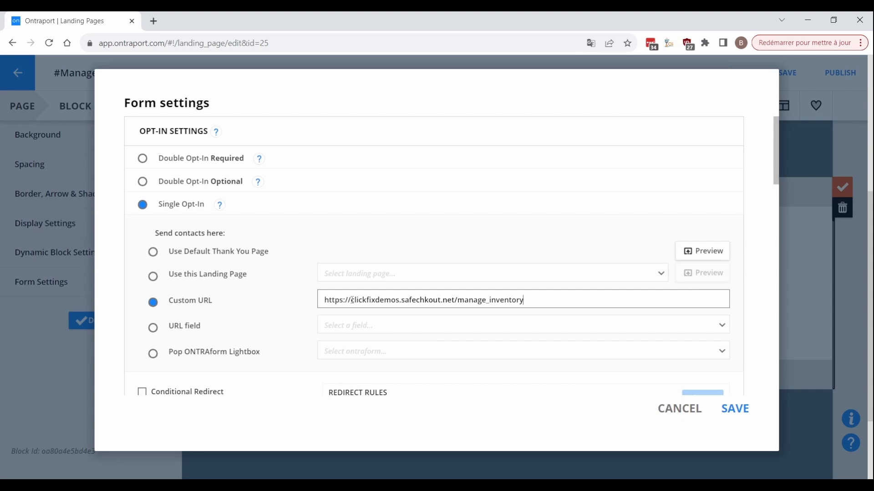
{"action": "scroll", "scroll_direction": "down", "scroll_amount": 3}
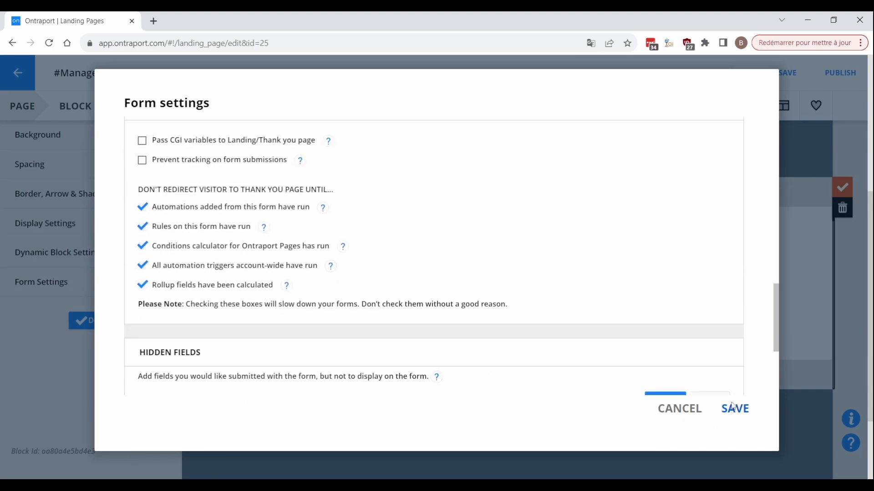
{"action": "left_click", "coordinate": [734, 408]}
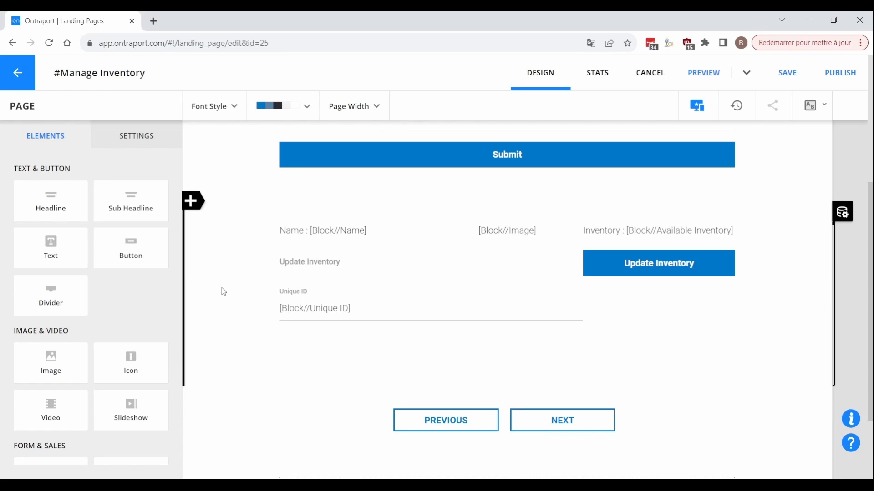
{"action": "left_click", "coordinate": [840, 72]}
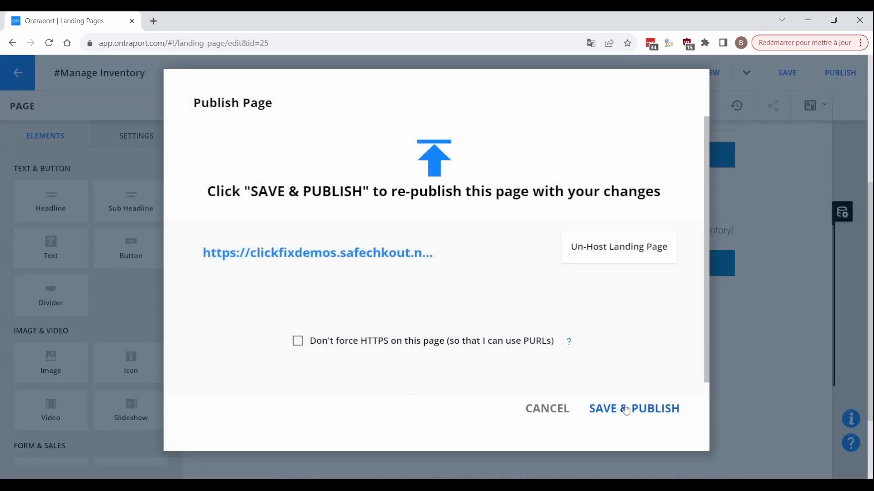
{"action": "left_click", "coordinate": [634, 408]}
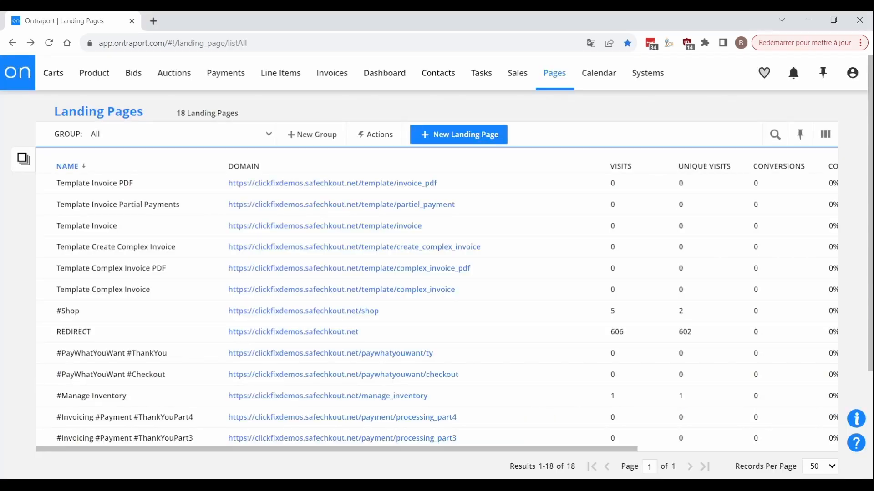
On the #Shop page, add a form block with the Cart Unique Identifier field
{"action": "left_click", "coordinate": [68, 311]}
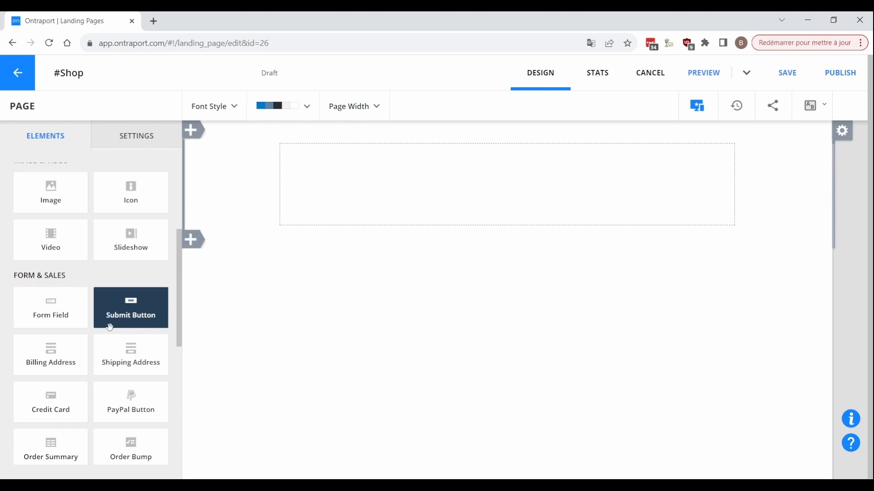
{"action": "left_click", "coordinate": [50, 307]}
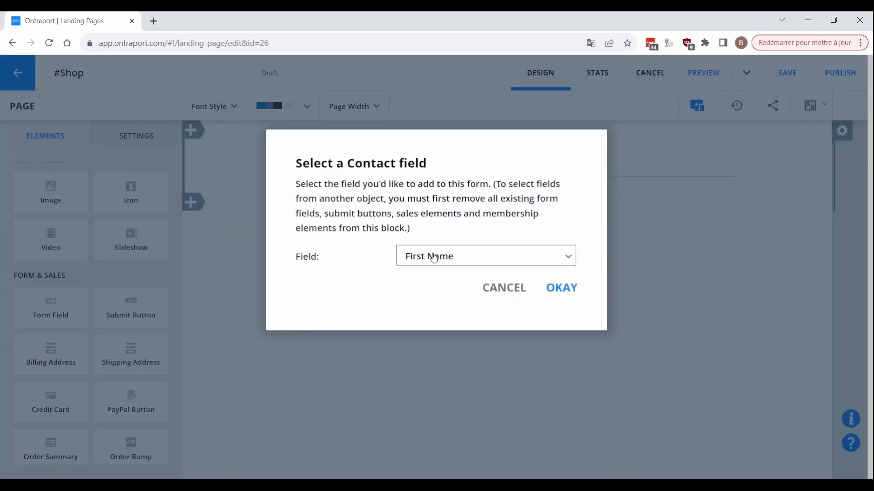
{"action": "left_click", "coordinate": [484, 256]}
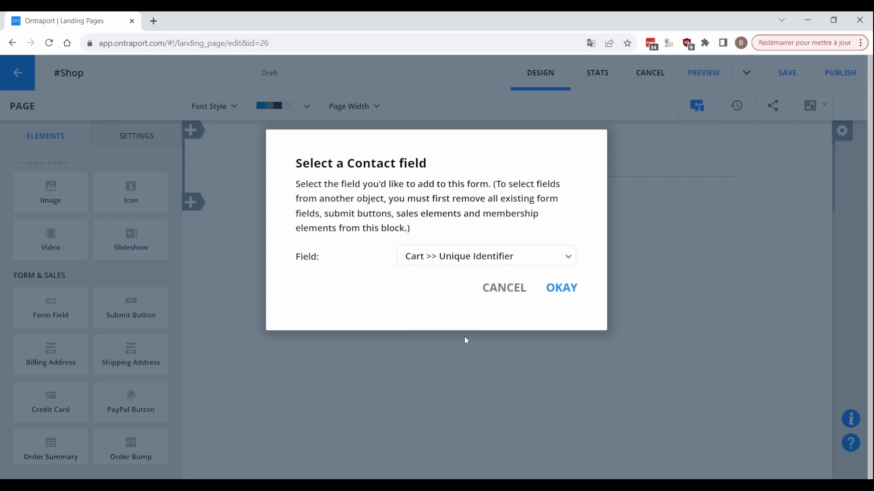
{"action": "left_click", "coordinate": [560, 287]}
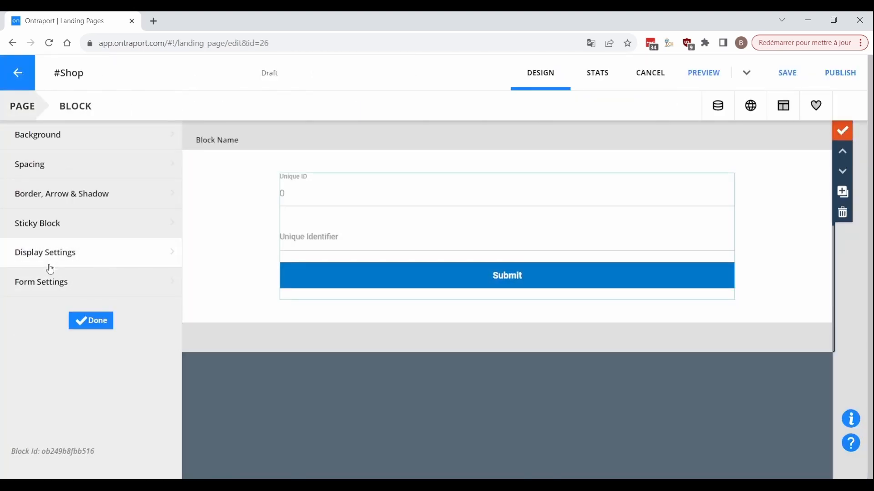
{"action": "left_click", "coordinate": [90, 320]}
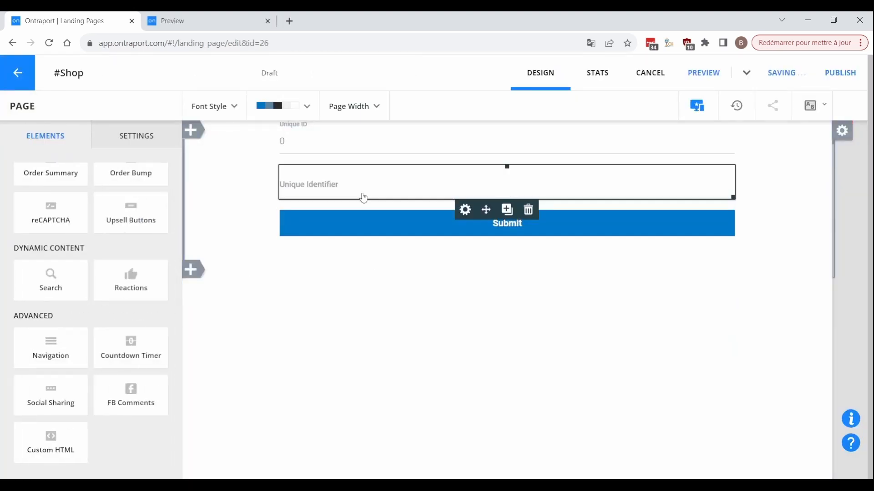
Add hidden custom HTML code below the form's submit button
{"action": "left_click", "coordinate": [465, 209]}
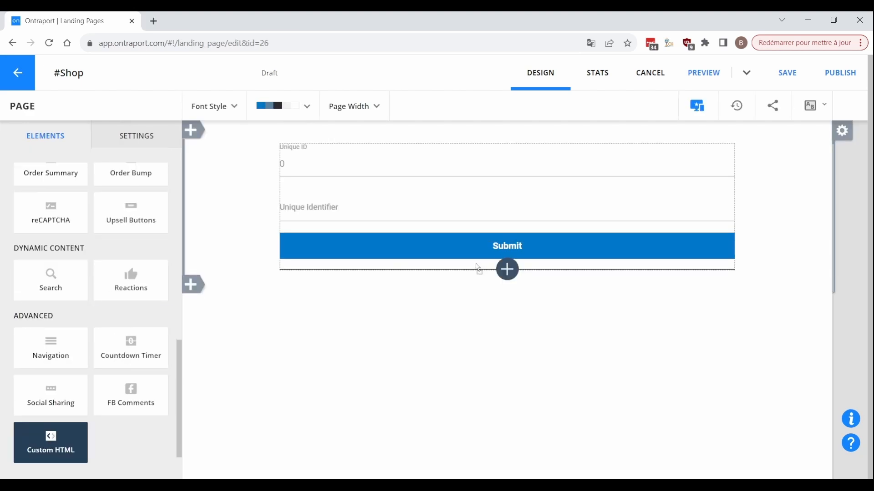
{"action": "left_click", "coordinate": [50, 442]}
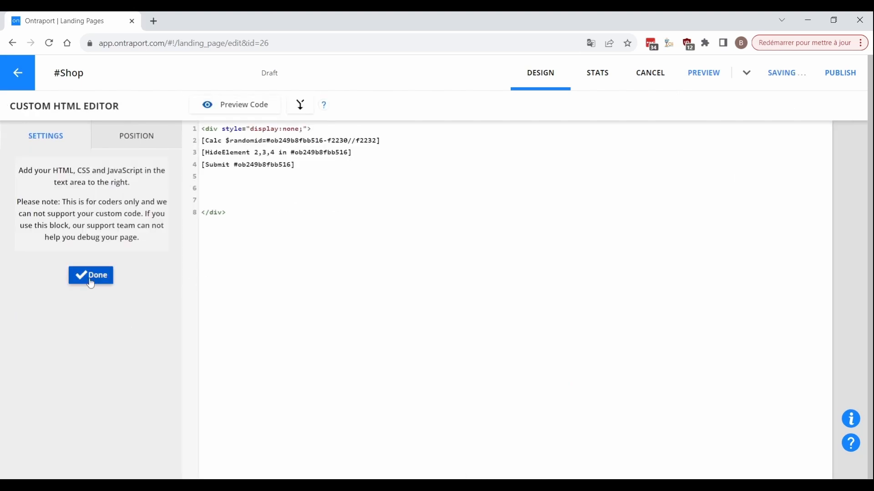
{"action": "left_click", "coordinate": [90, 275]}
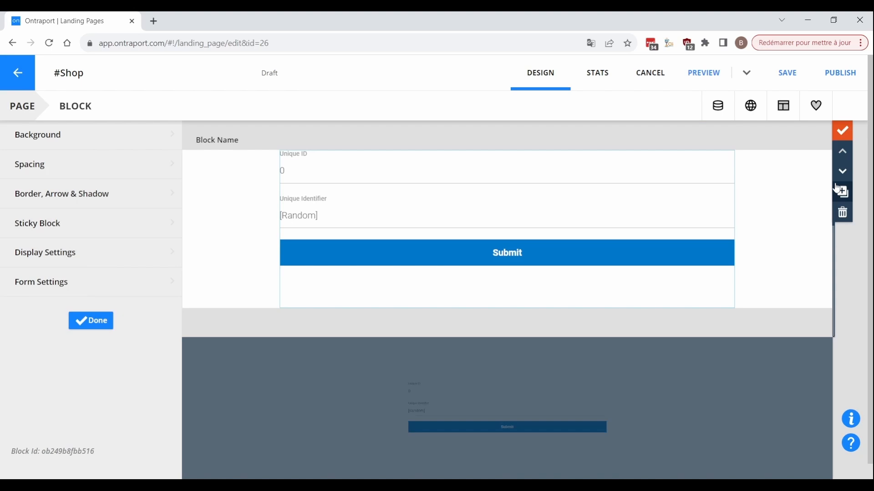
Duplicate the form block and finish its custom code and unique identifier field settings
{"action": "left_click", "coordinate": [842, 191]}
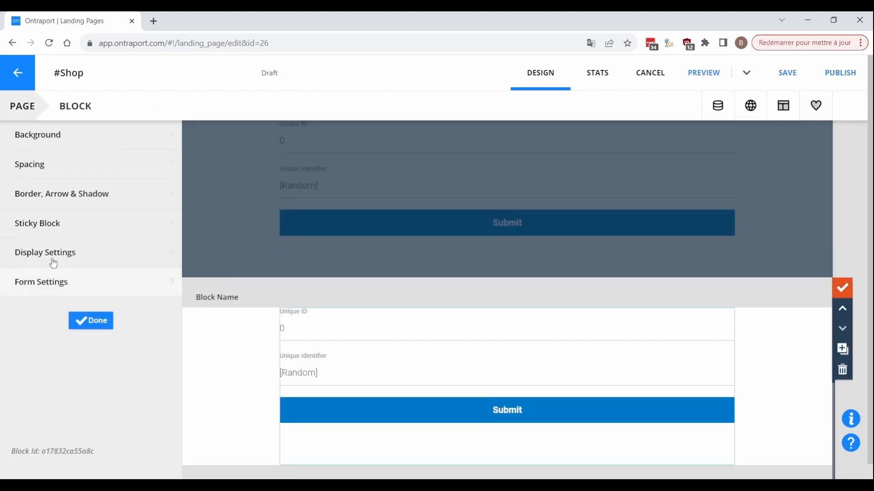
{"action": "left_click", "coordinate": [394, 304]}
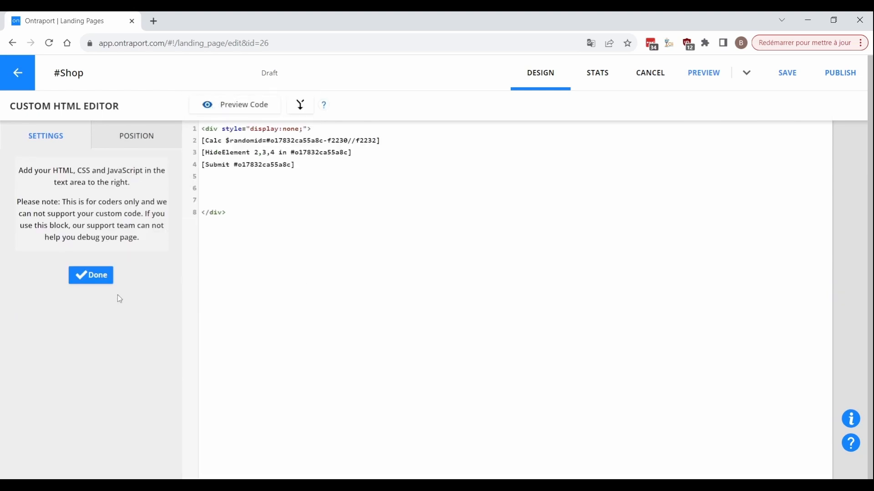
{"action": "left_click", "coordinate": [91, 275]}
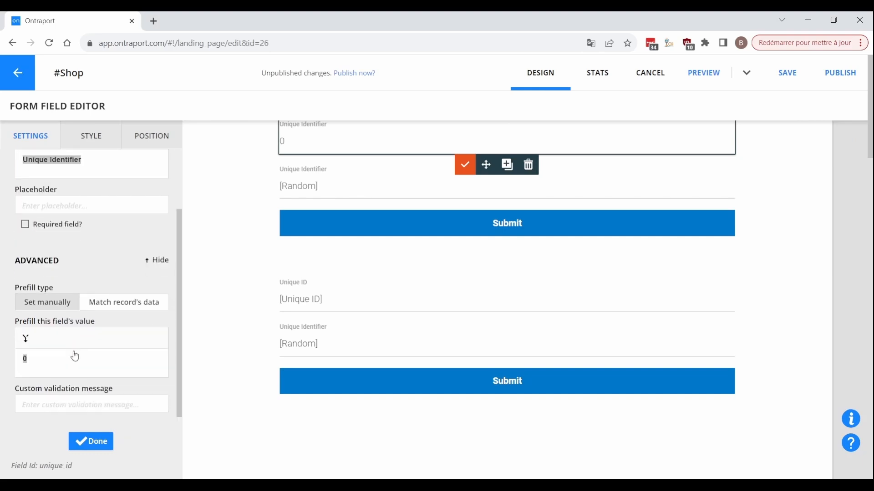
{"action": "left_click", "coordinate": [90, 441]}
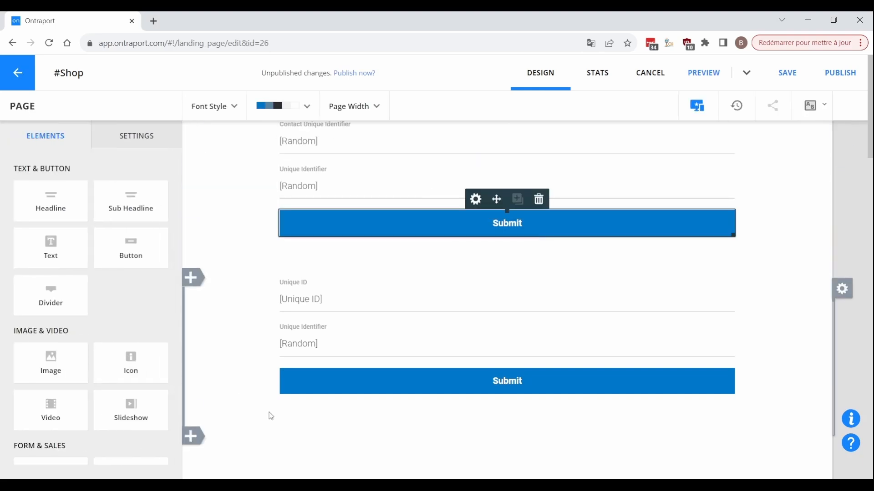
Set the first form block's redirect to the shop's custom URL
{"action": "left_click", "coordinate": [475, 198]}
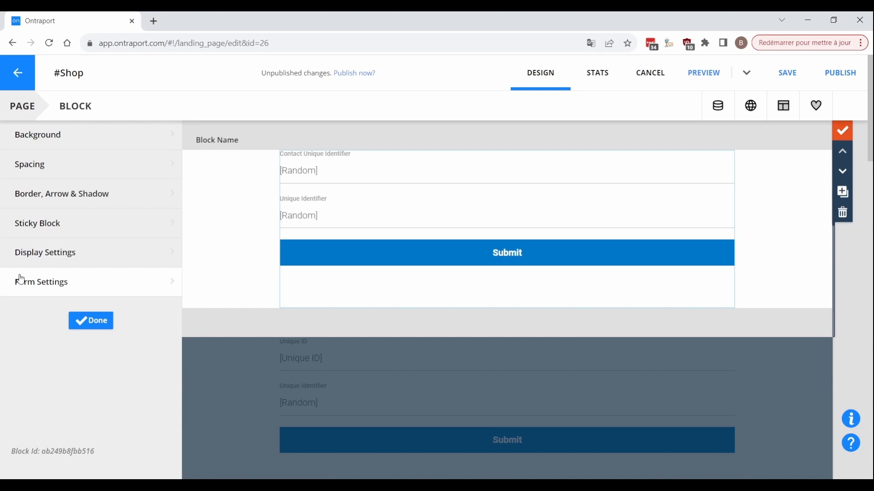
{"action": "left_click", "coordinate": [42, 281]}
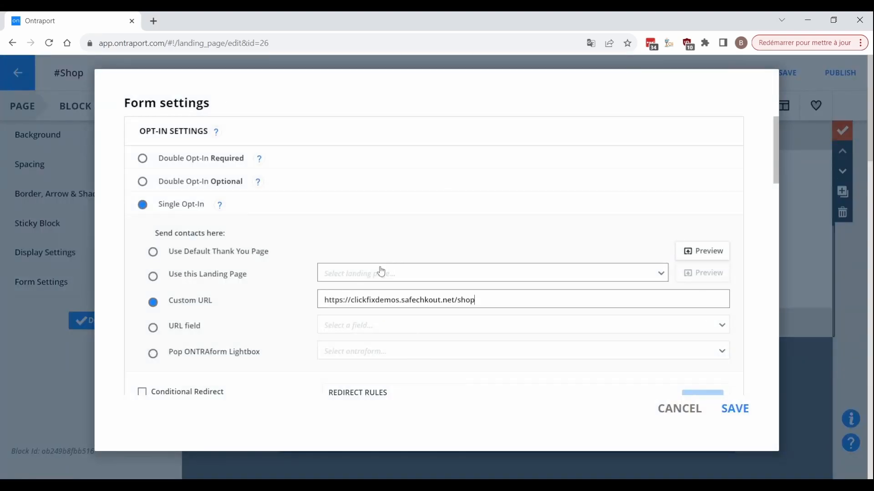
{"action": "scroll", "scroll_direction": "down", "scroll_amount": 3}
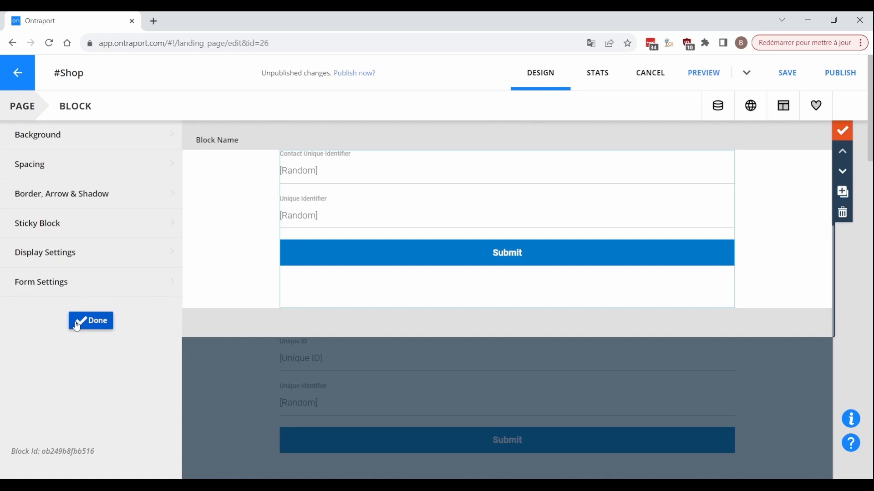
{"action": "left_click", "coordinate": [90, 321]}
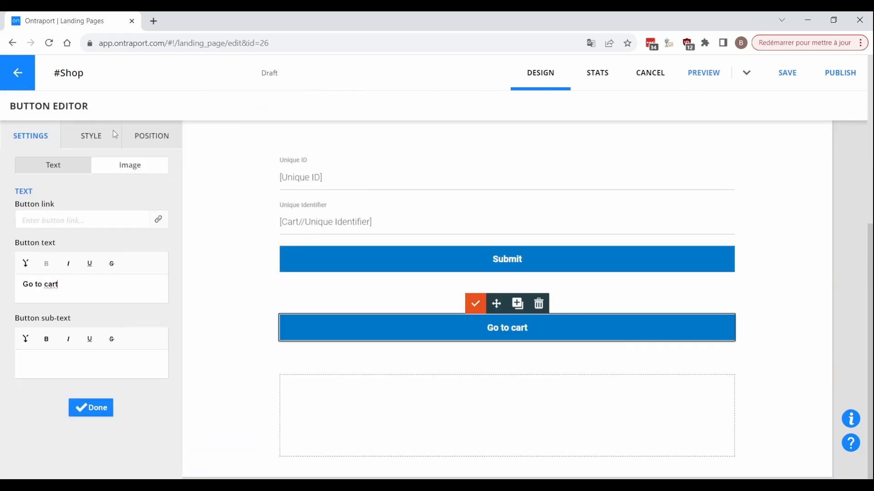
Link the Go to cart button to the cart URL with cart ID and add header cart code
{"action": "left_click", "coordinate": [158, 219]}
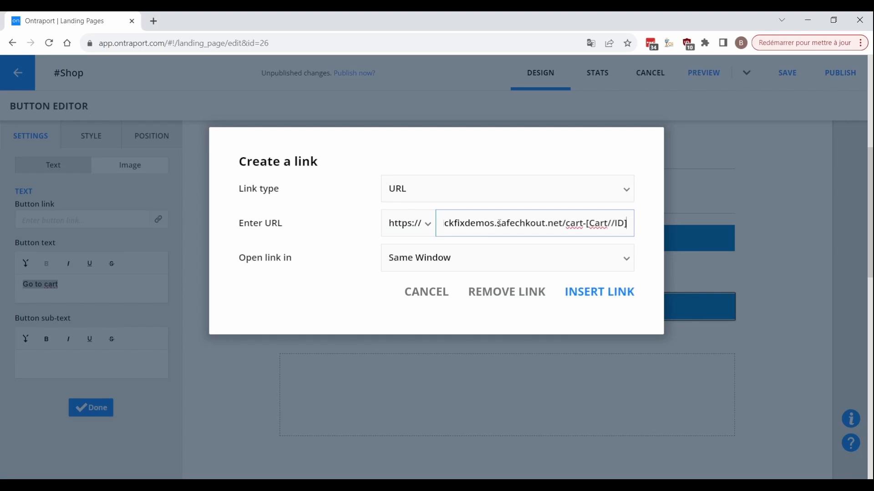
{"action": "left_click", "coordinate": [598, 291]}
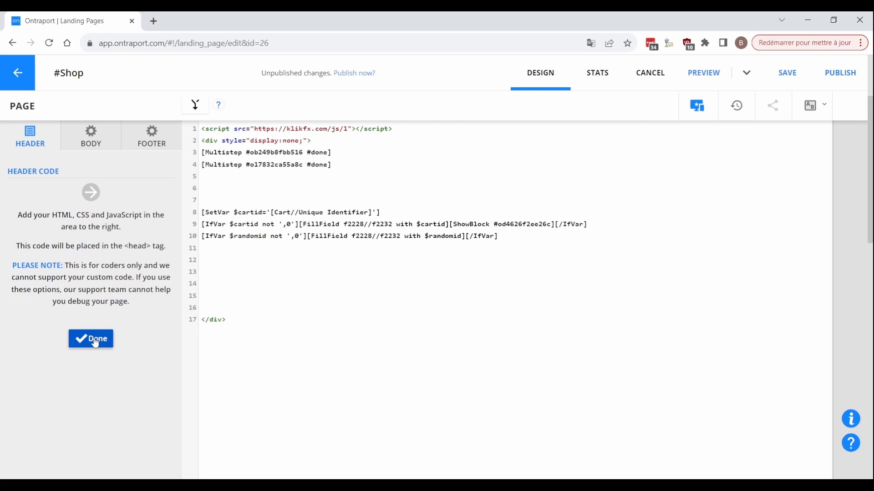
{"action": "left_click", "coordinate": [91, 338]}
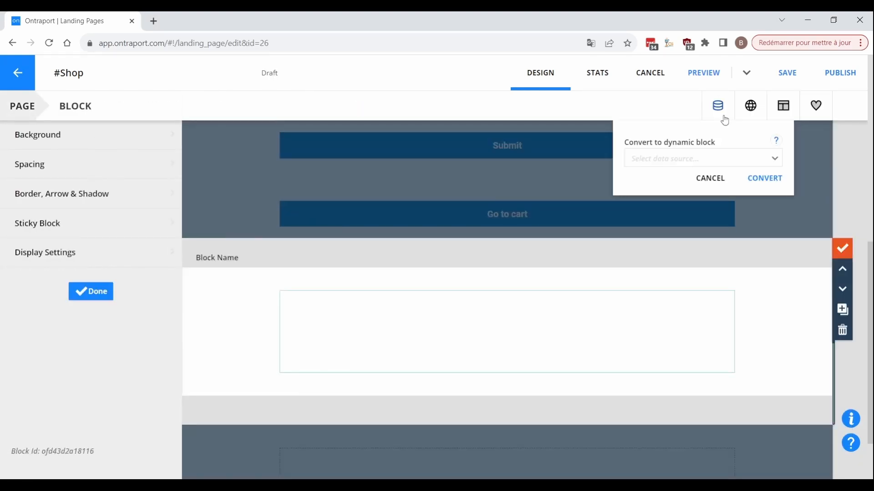
Convert the empty block to a Products dynamic block and bind its image to Product Image
{"action": "left_click", "coordinate": [701, 158]}
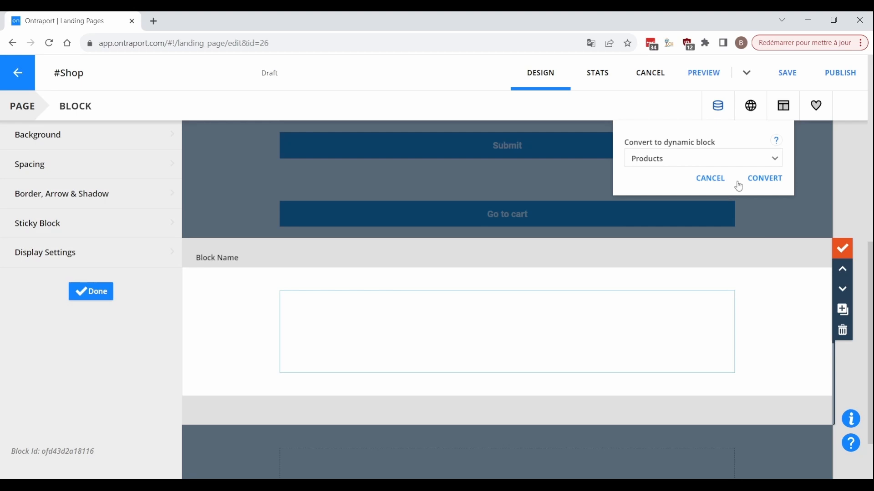
{"action": "left_click", "coordinate": [764, 178]}
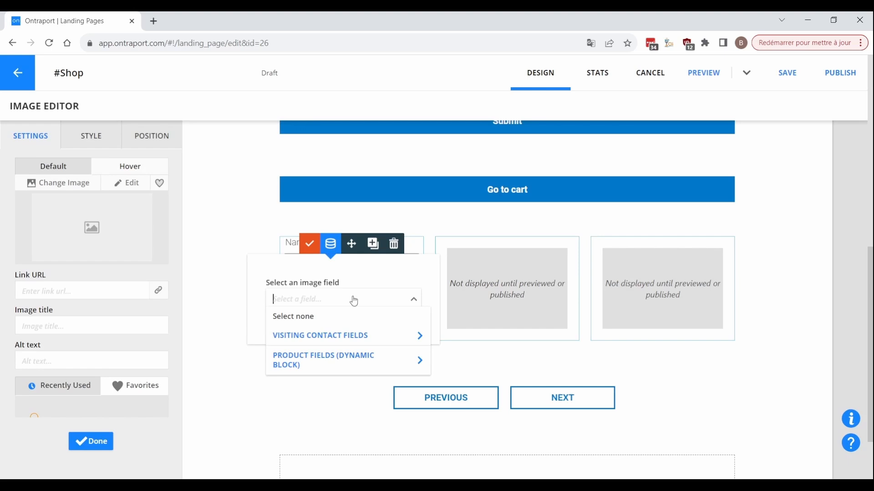
{"action": "left_click", "coordinate": [322, 360]}
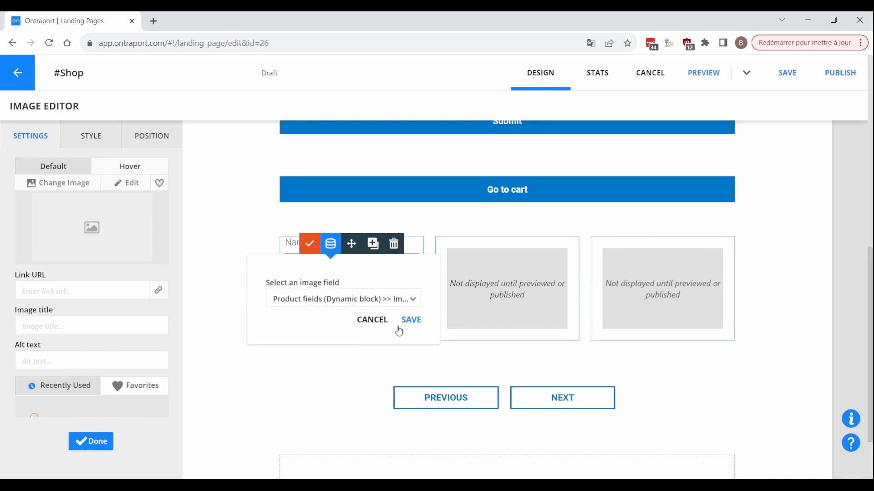
{"action": "left_click", "coordinate": [410, 320]}
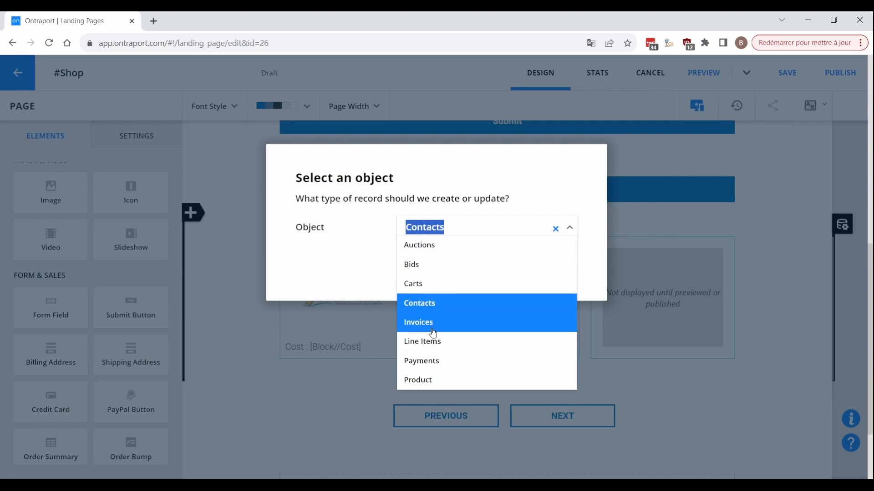
Choose the form's record type and prefill the Quantity field with 1
{"action": "left_click", "coordinate": [422, 341]}
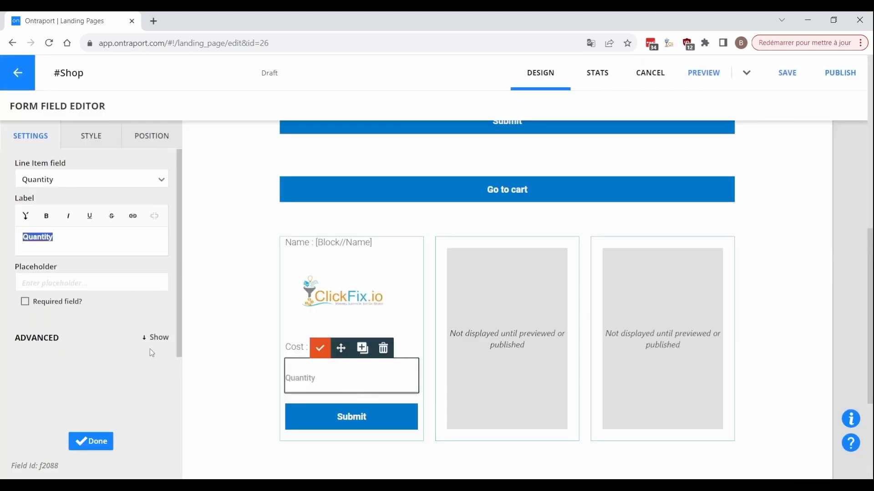
{"action": "left_click", "coordinate": [159, 337]}
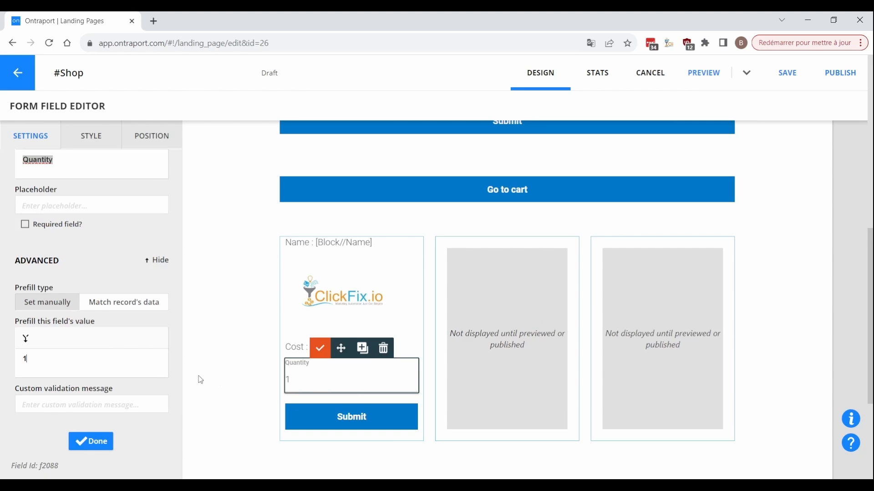
{"action": "left_click", "coordinate": [91, 440]}
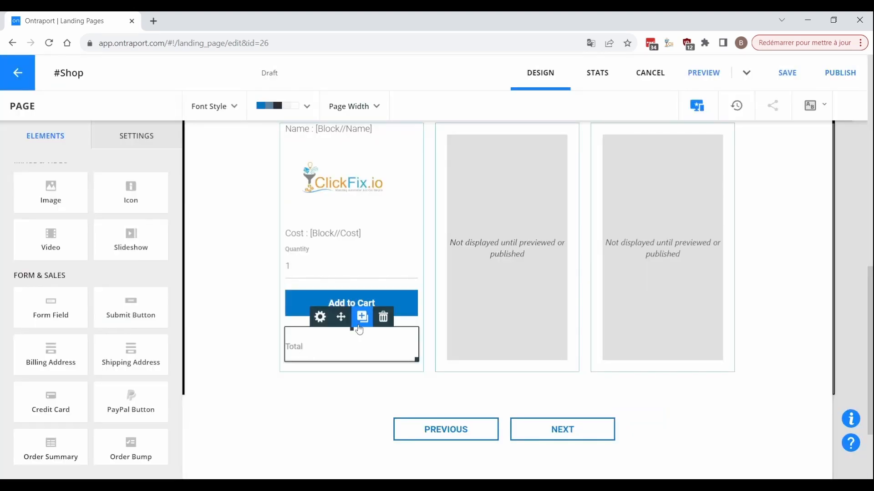
Add Total, Active-default Status and Unique ID-prefilled identifier fields, plus custom HTML
{"action": "left_click", "coordinate": [362, 317]}
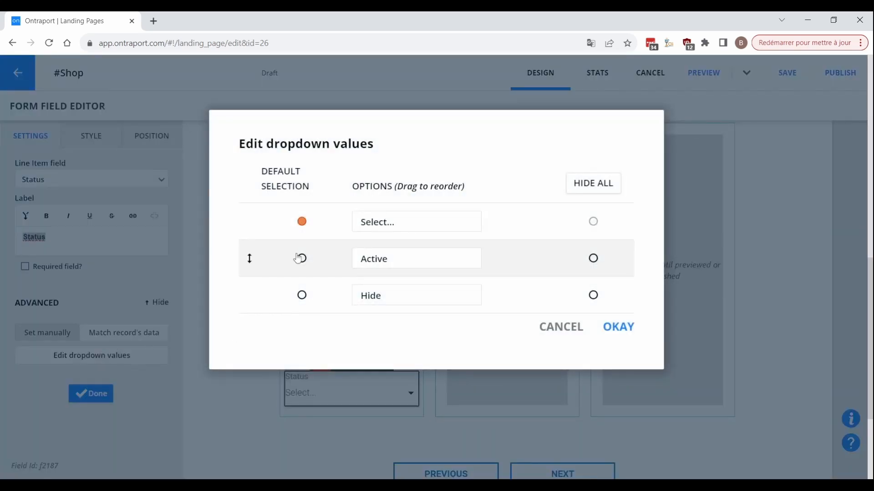
{"action": "left_click", "coordinate": [618, 326]}
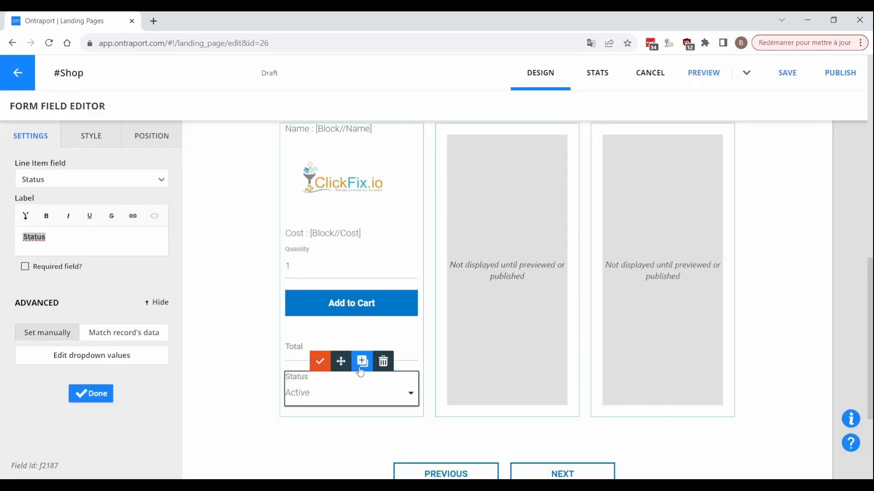
{"action": "left_click", "coordinate": [361, 362]}
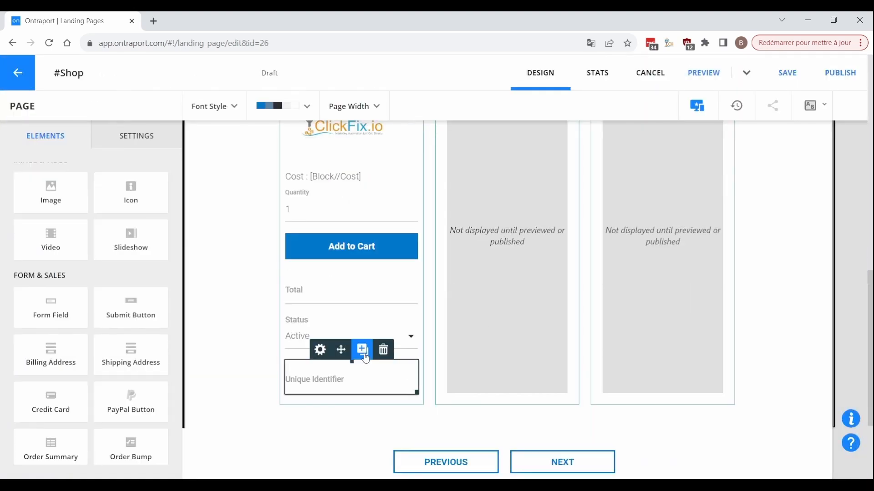
{"action": "left_click", "coordinate": [361, 349]}
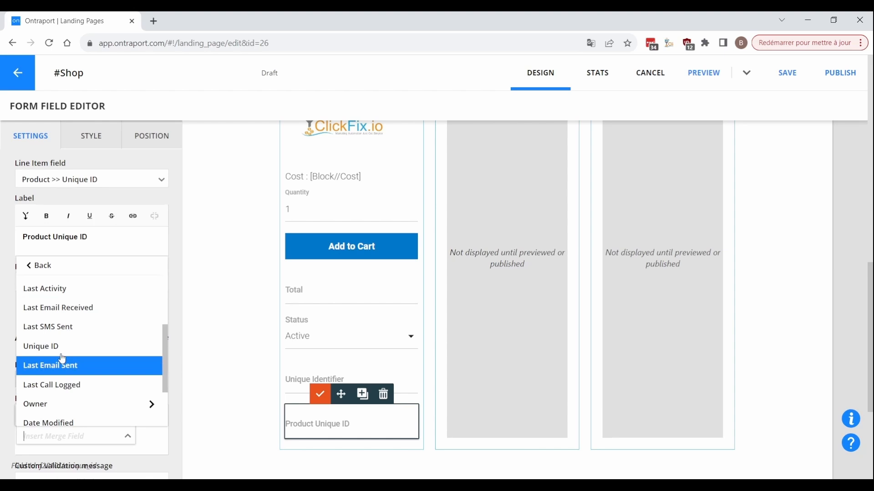
{"action": "left_click", "coordinate": [320, 394]}
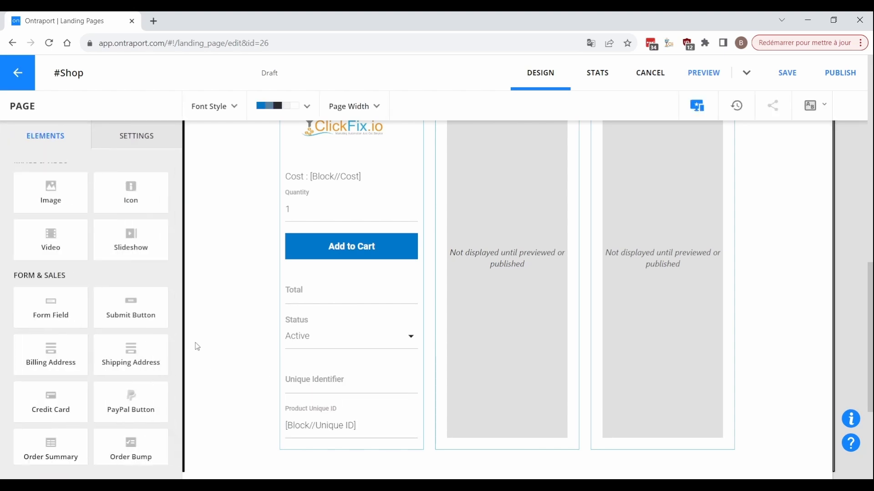
{"action": "scroll", "scroll_direction": "down", "scroll_amount": 3}
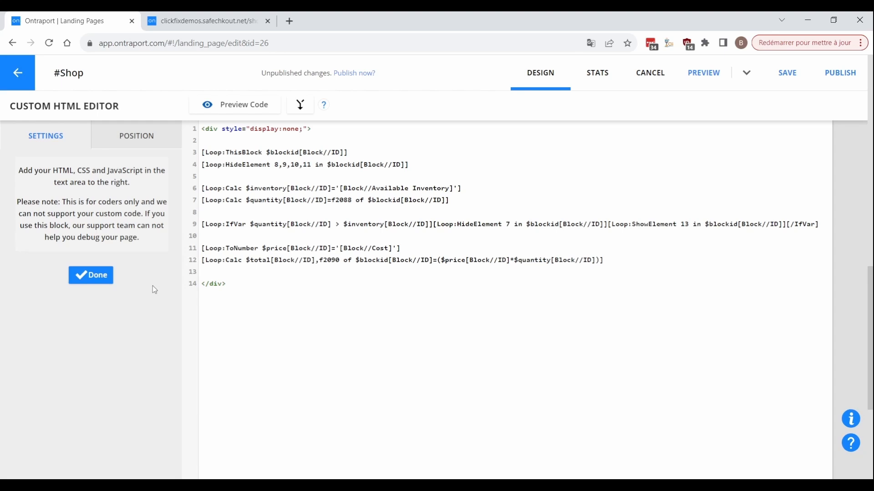
{"action": "left_click", "coordinate": [90, 275]}
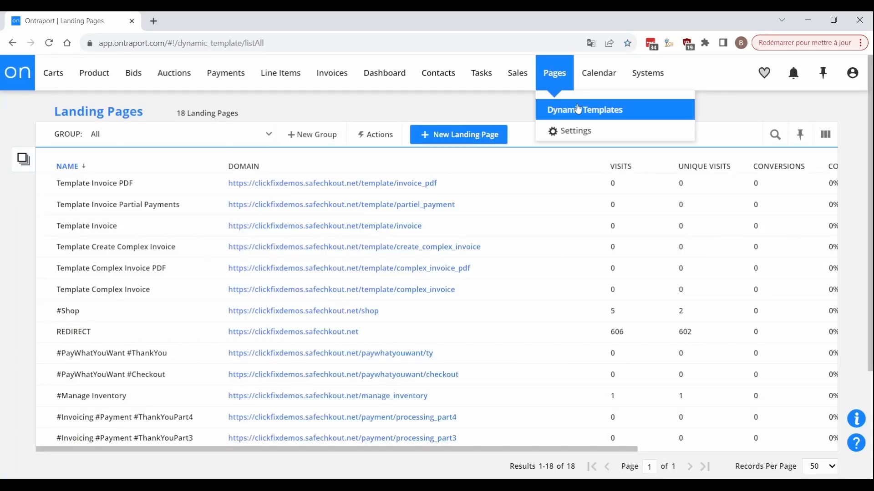
Start a Carts dynamic template and convert its row to Line Items where Status equals Active
{"action": "left_click", "coordinate": [584, 109]}
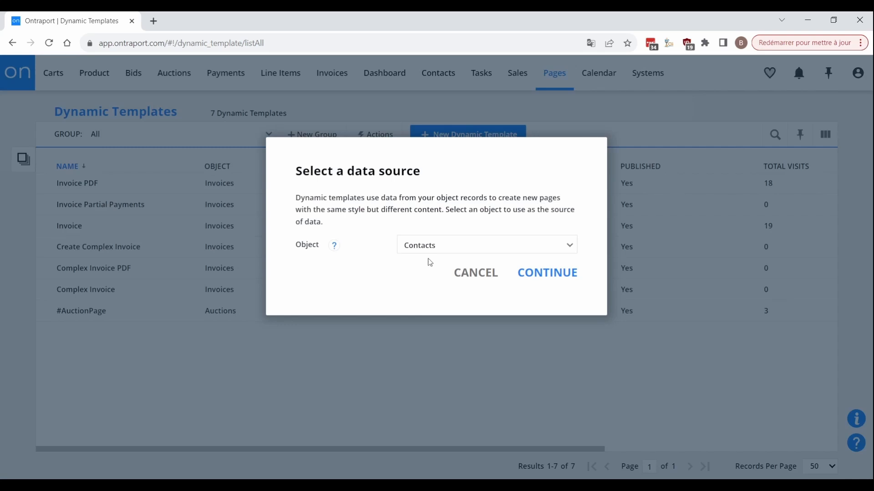
{"action": "left_click", "coordinate": [485, 245]}
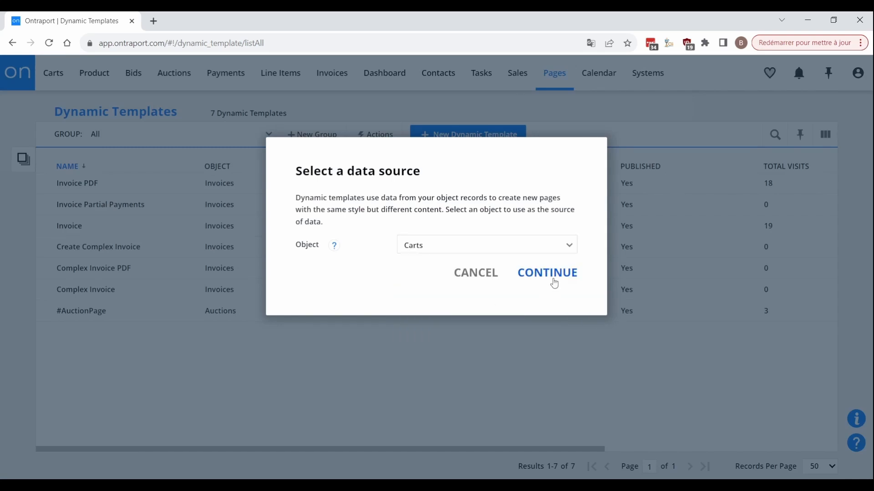
{"action": "left_click", "coordinate": [546, 273]}
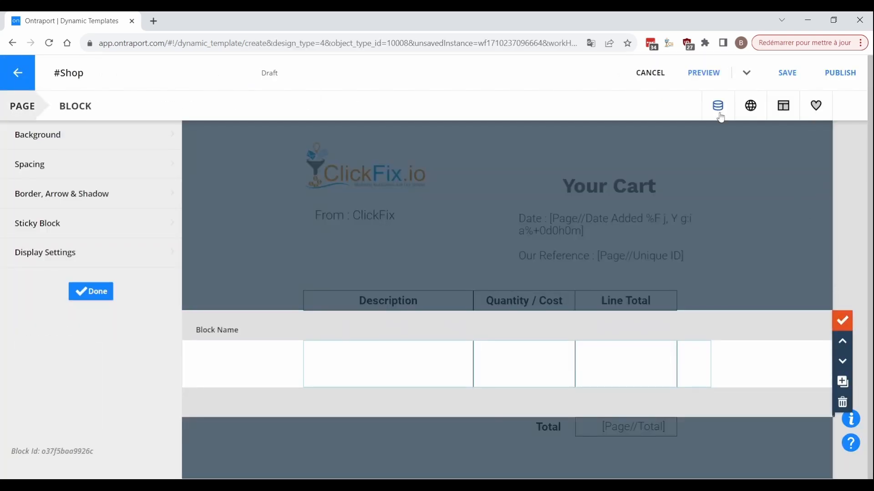
{"action": "left_click", "coordinate": [718, 105]}
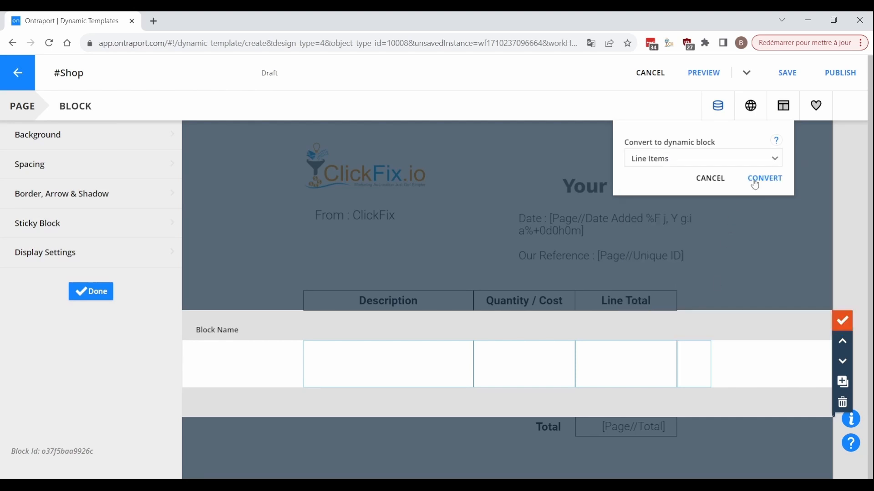
{"action": "left_click", "coordinate": [765, 178]}
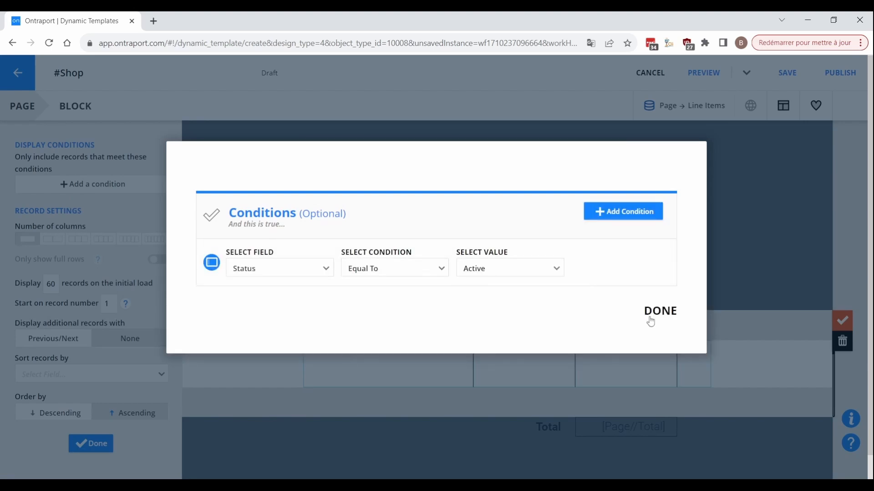
{"action": "left_click", "coordinate": [660, 310]}
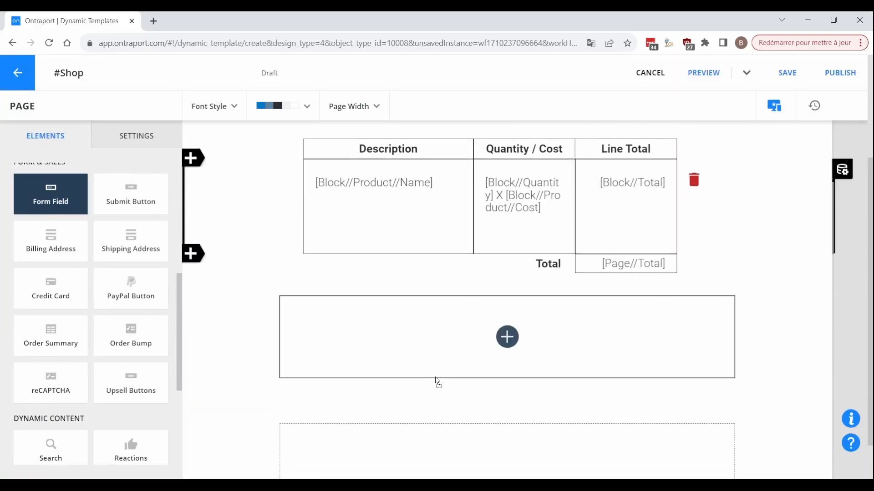
Add a Status form defaulting to Hide with header code, then publish the cart template at /cart-[ID]
{"action": "left_click", "coordinate": [507, 337]}
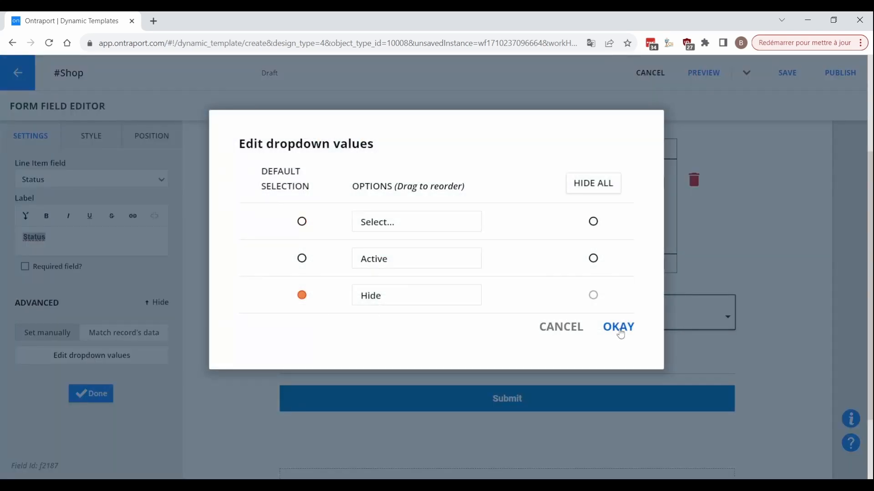
{"action": "left_click", "coordinate": [618, 328]}
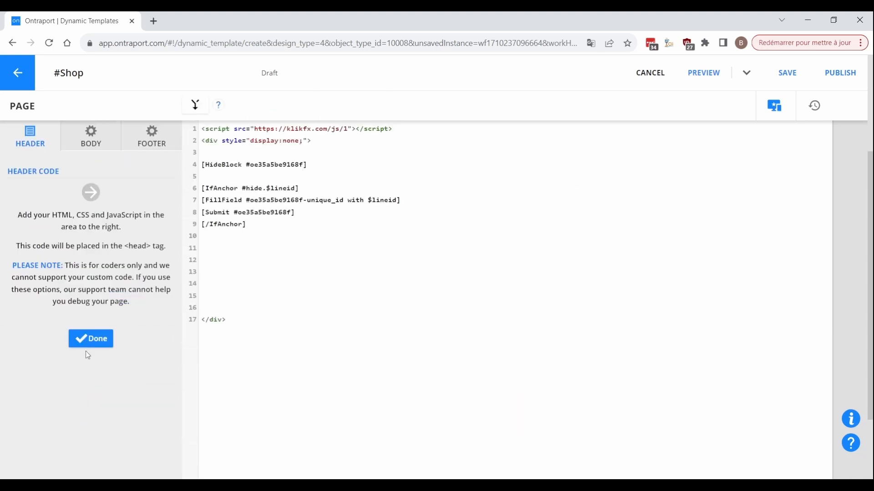
{"action": "left_click", "coordinate": [90, 338]}
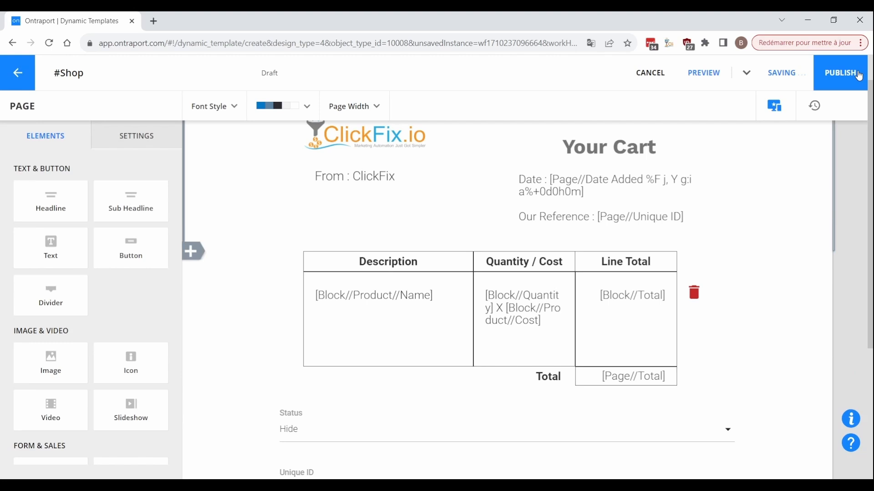
{"action": "left_click", "coordinate": [841, 72]}
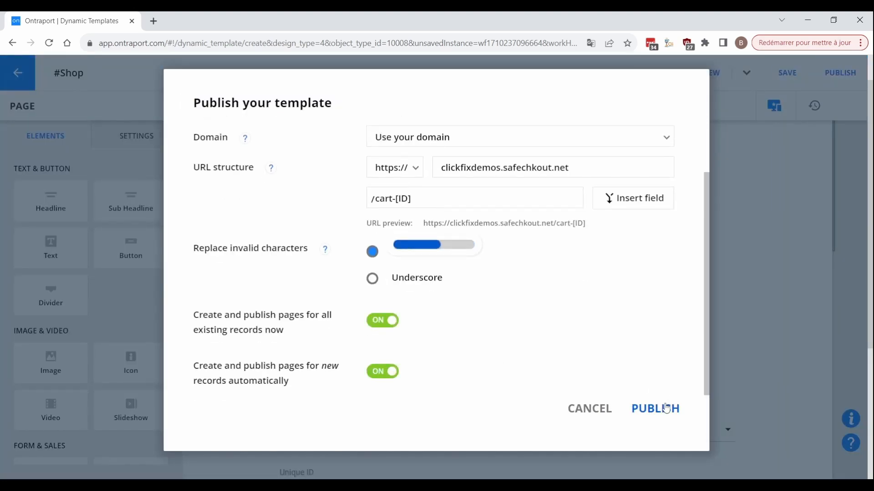
{"action": "left_click", "coordinate": [655, 408]}
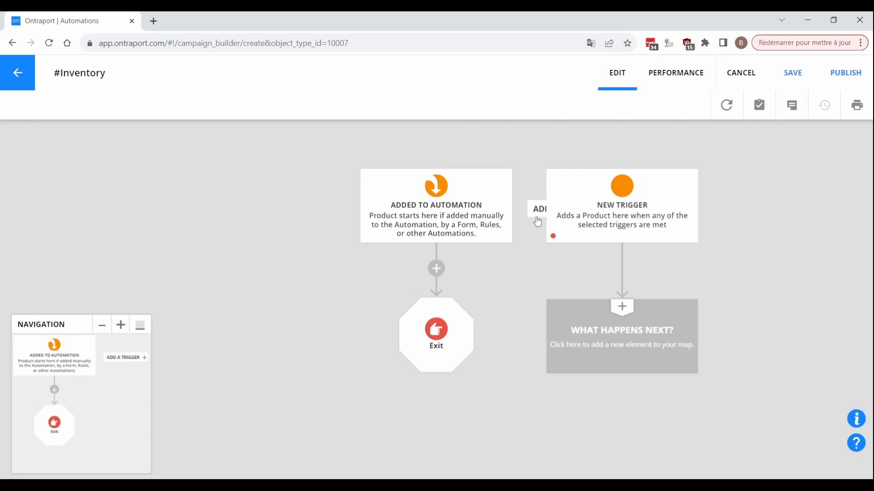
Trigger on a product field update and set Available Inventory to [Available Inventory]+[Update Inventory]
{"action": "left_click", "coordinate": [621, 206]}
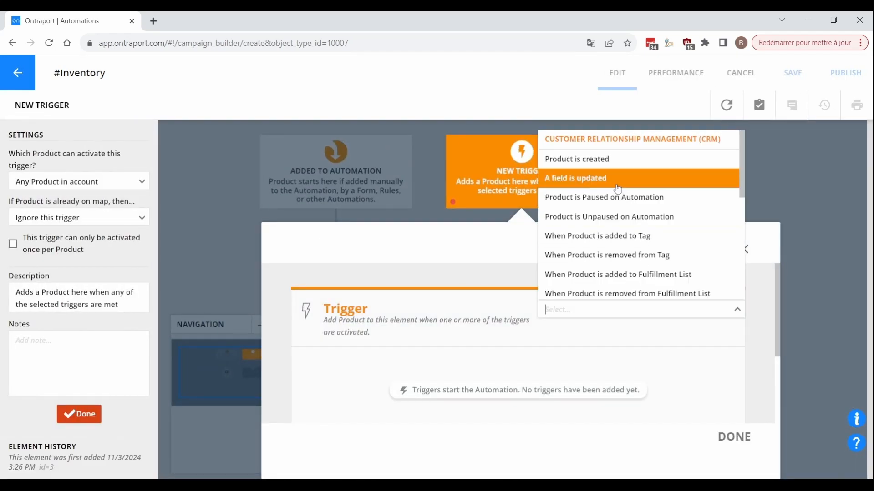
{"action": "left_click", "coordinate": [574, 178]}
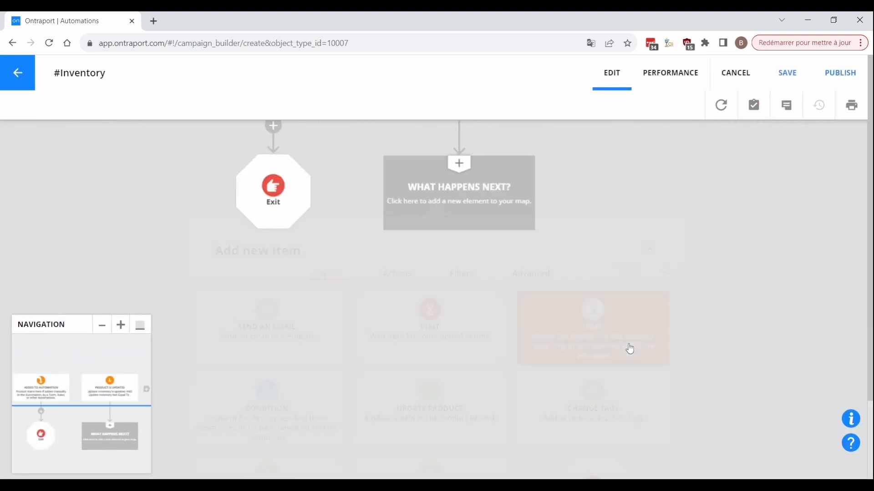
{"action": "left_click", "coordinate": [591, 328]}
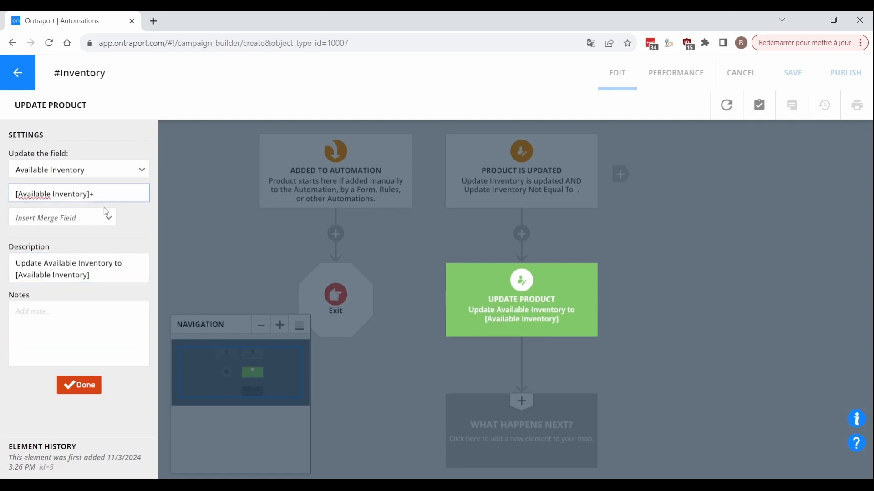
{"action": "left_click", "coordinate": [79, 385]}
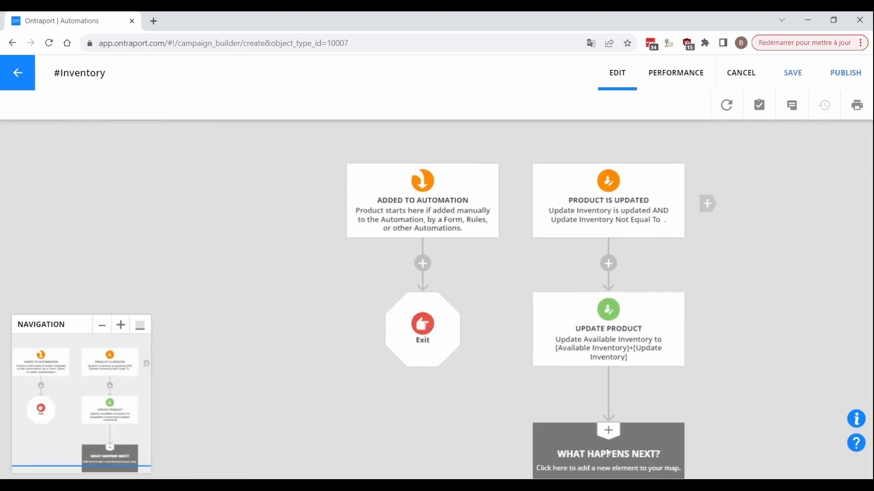
Add an Update Product step that clears Update Inventory, then begin publishing the automation
{"action": "left_click", "coordinate": [608, 450]}
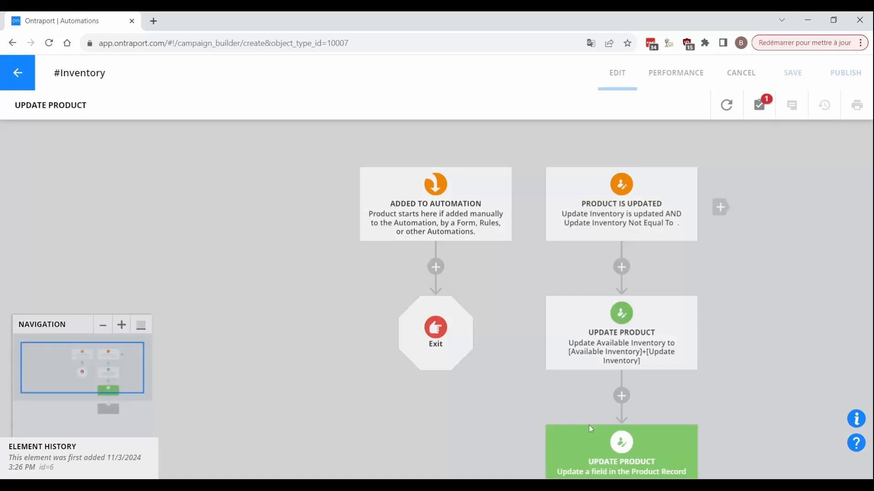
{"action": "left_click", "coordinate": [621, 451]}
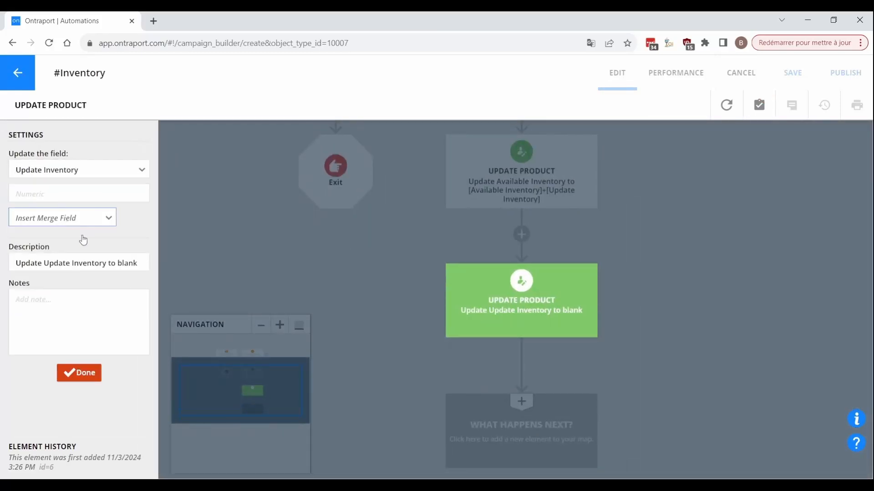
{"action": "left_click", "coordinate": [79, 373]}
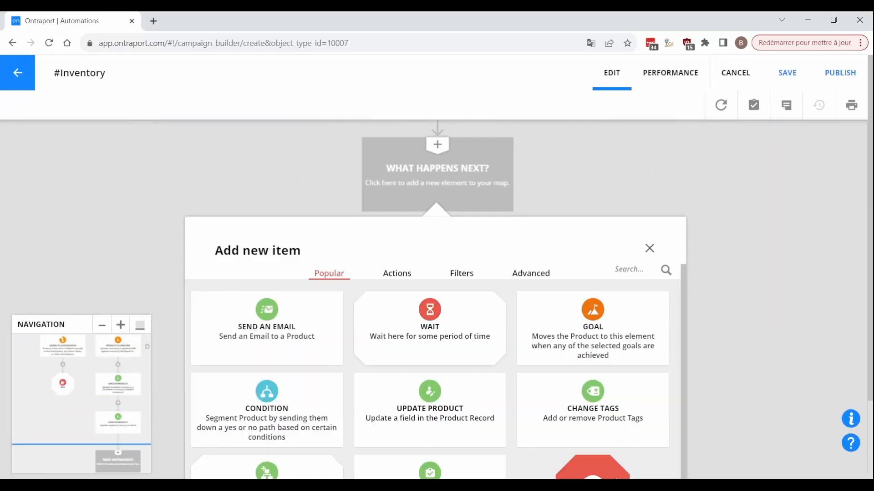
{"action": "left_click", "coordinate": [839, 72]}
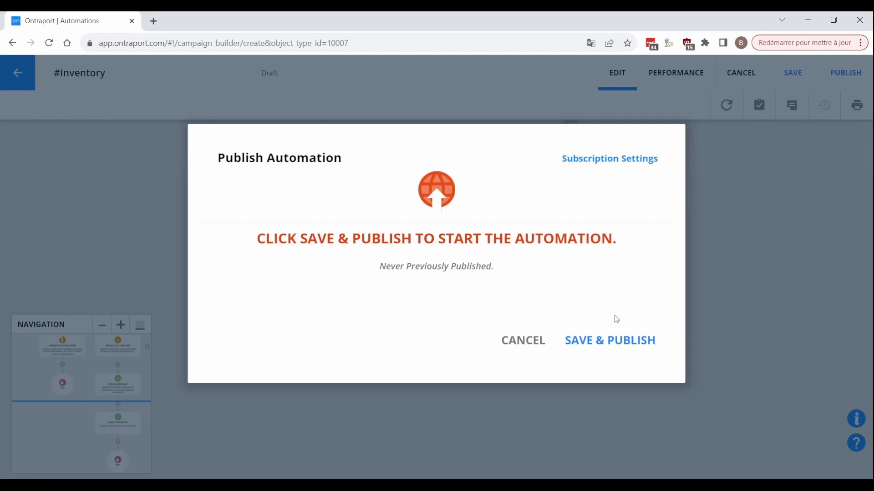